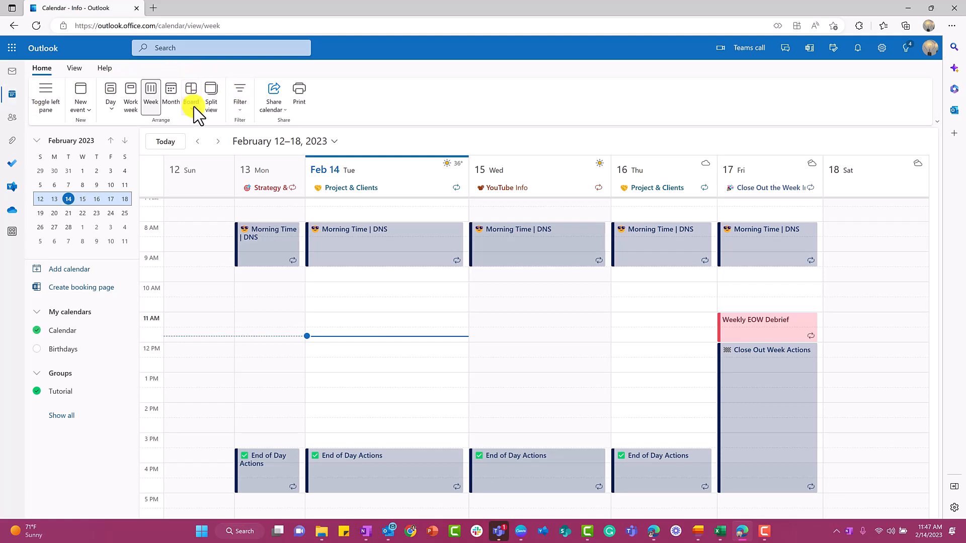
- Switch the calendar to Board layout and pick a calendar for the first tile
click(191, 96)
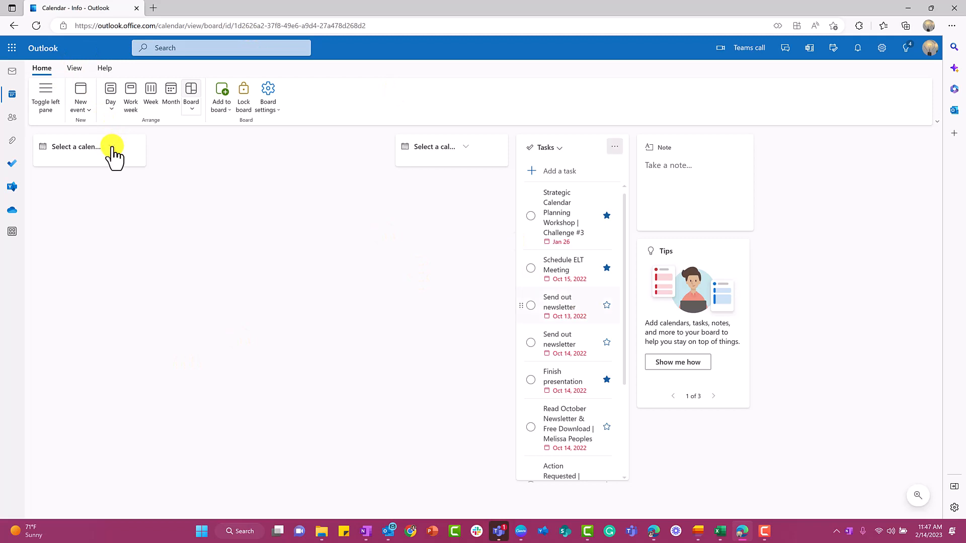
click(76, 147)
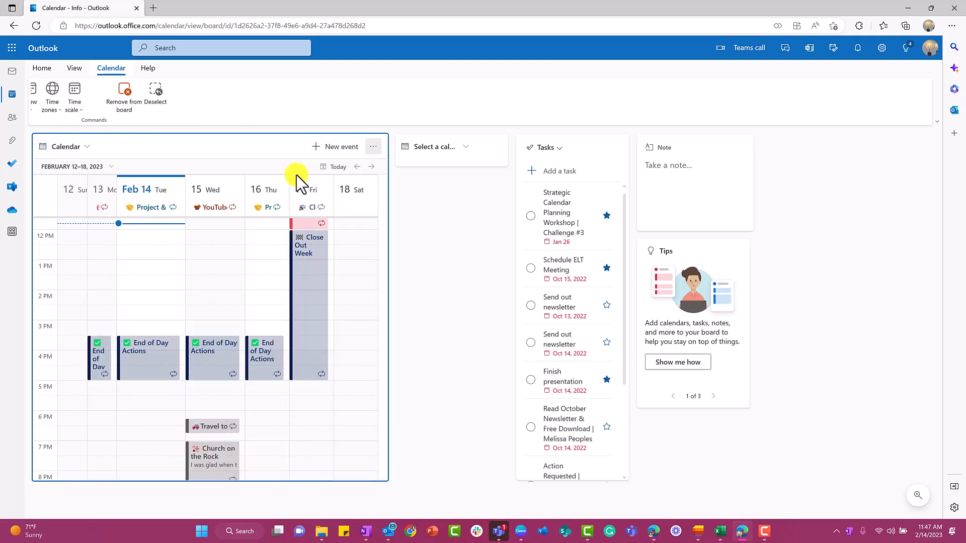
click(41, 67)
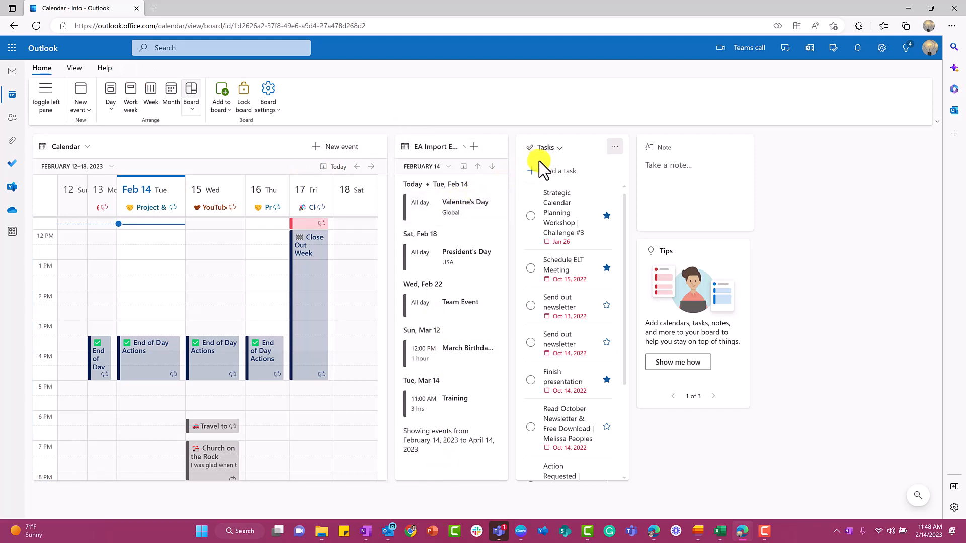
mouse_move(671, 171)
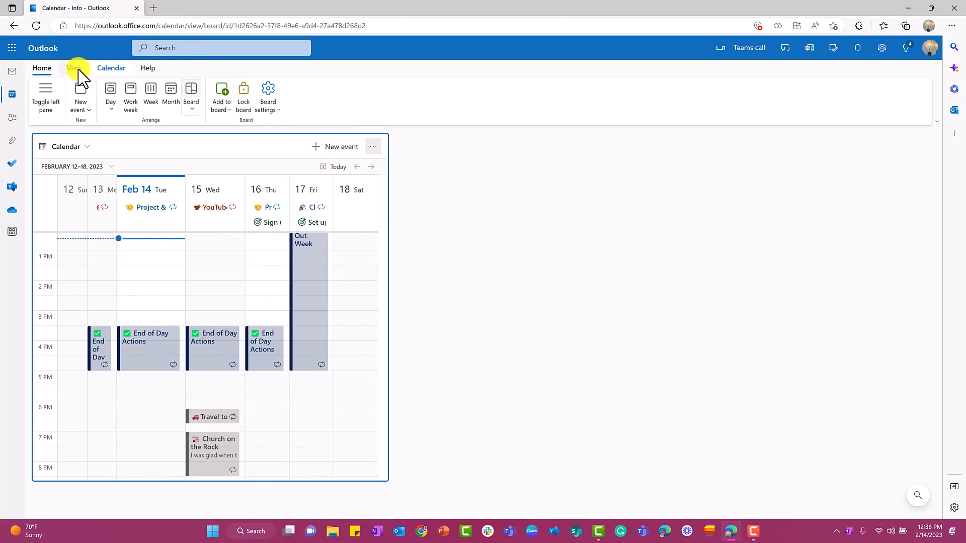
- Set the calendar tile to Work week (Feb 13–17) and adjust its time scale
click(73, 67)
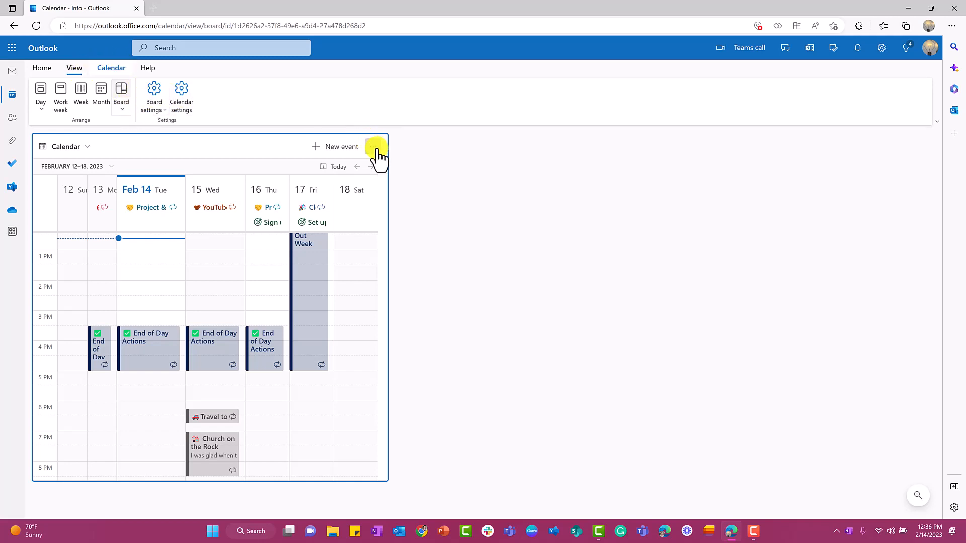
mouse_move(377, 151)
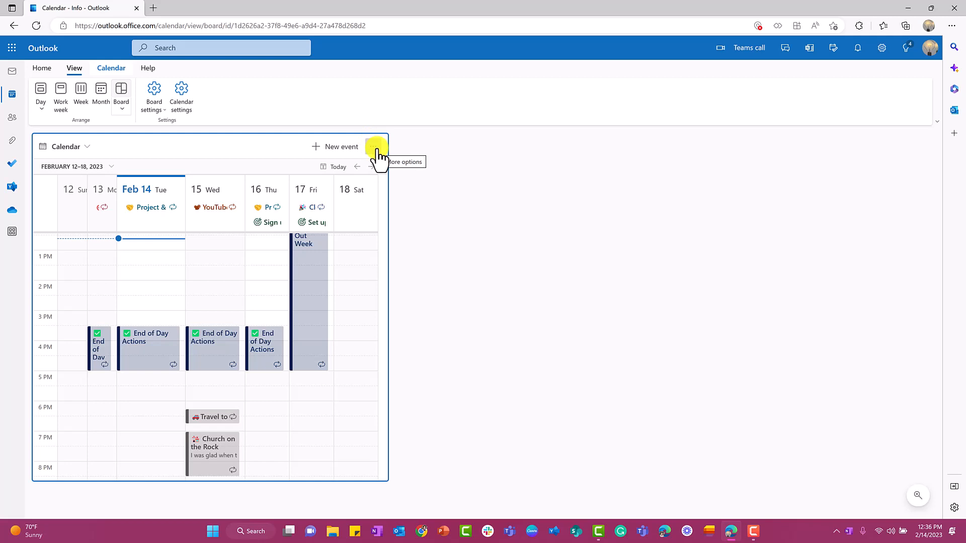
click(376, 147)
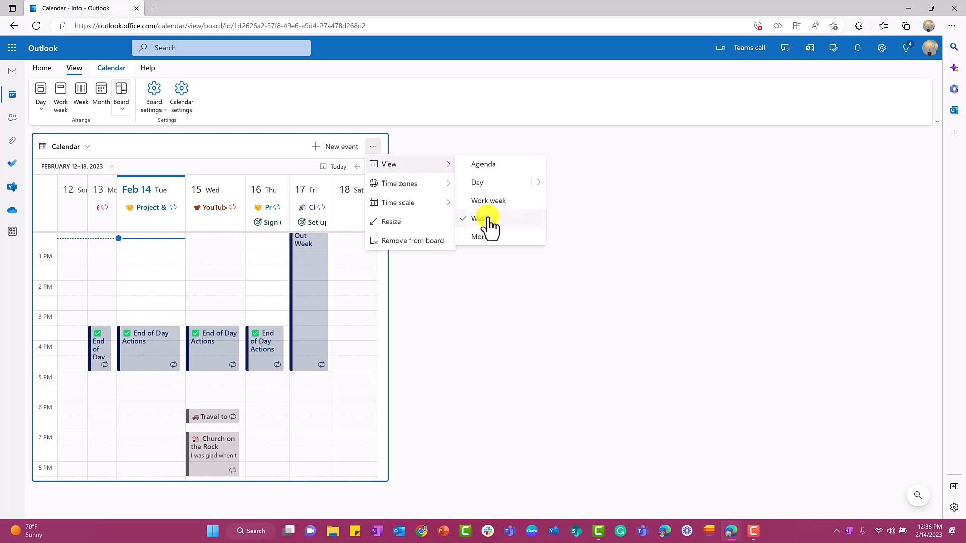
mouse_move(488, 200)
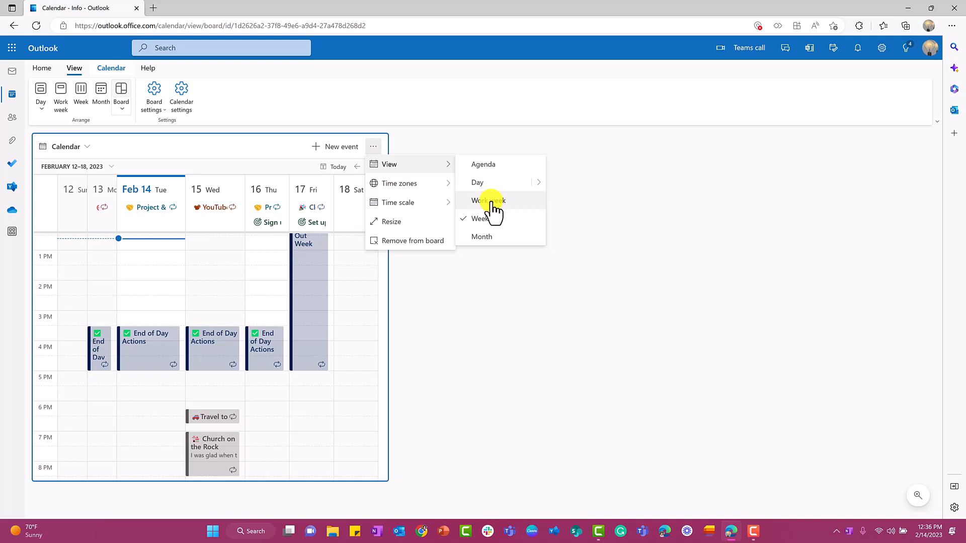
click(487, 200)
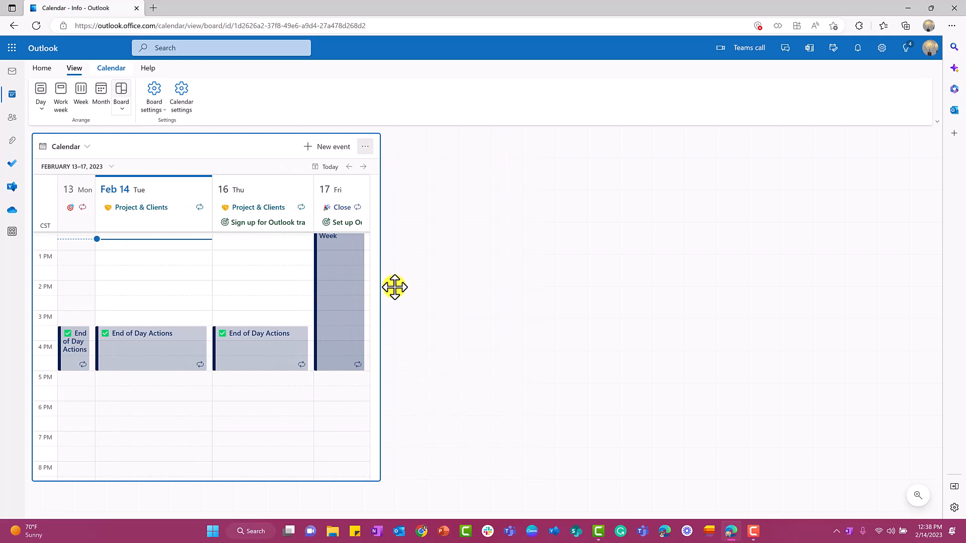
mouse_move(394, 292)
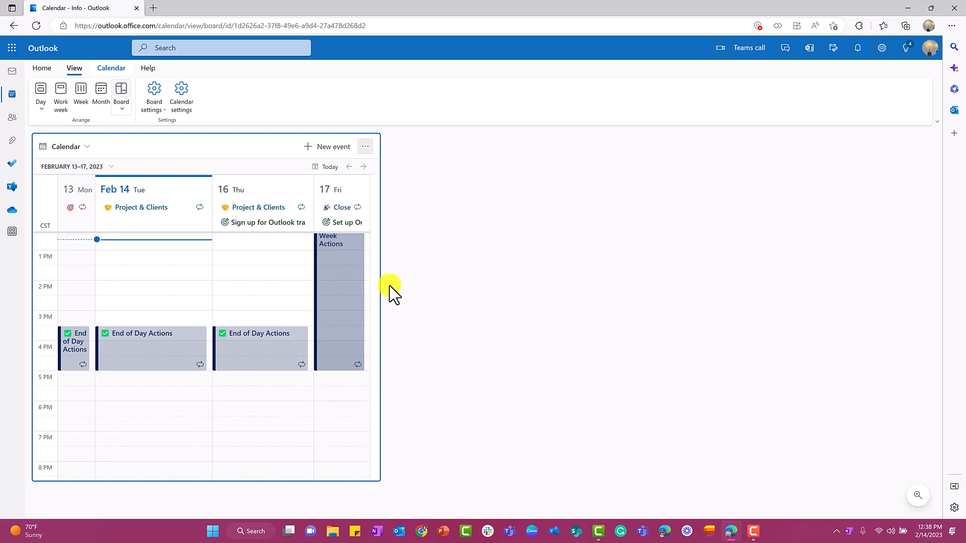
click(364, 147)
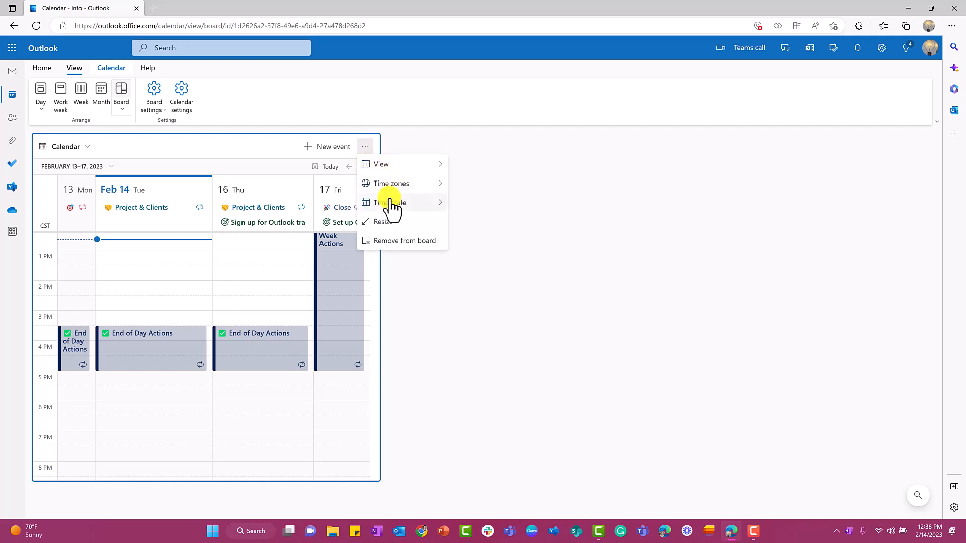
click(389, 202)
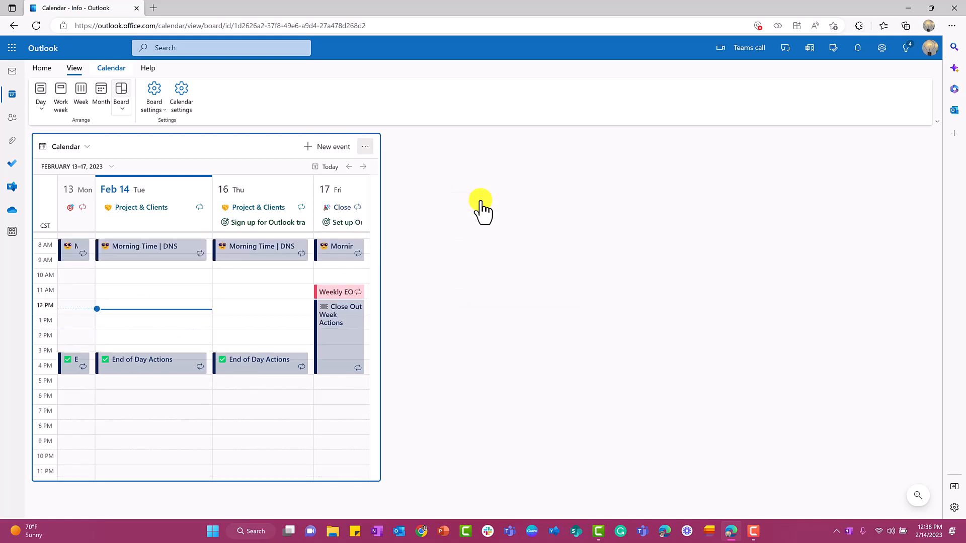
click(41, 67)
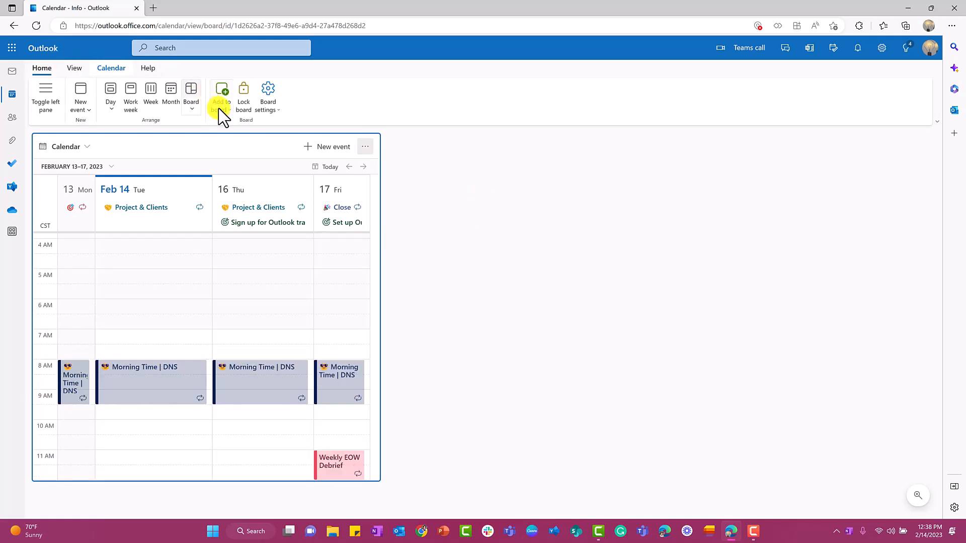
- Add a Task list tile to the board from the Add to board menu
click(221, 96)
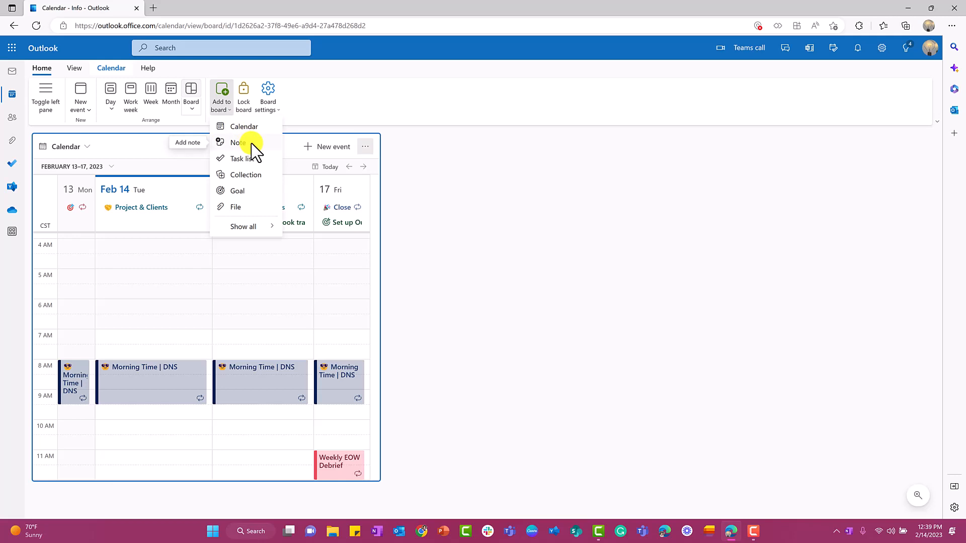
mouse_move(240, 158)
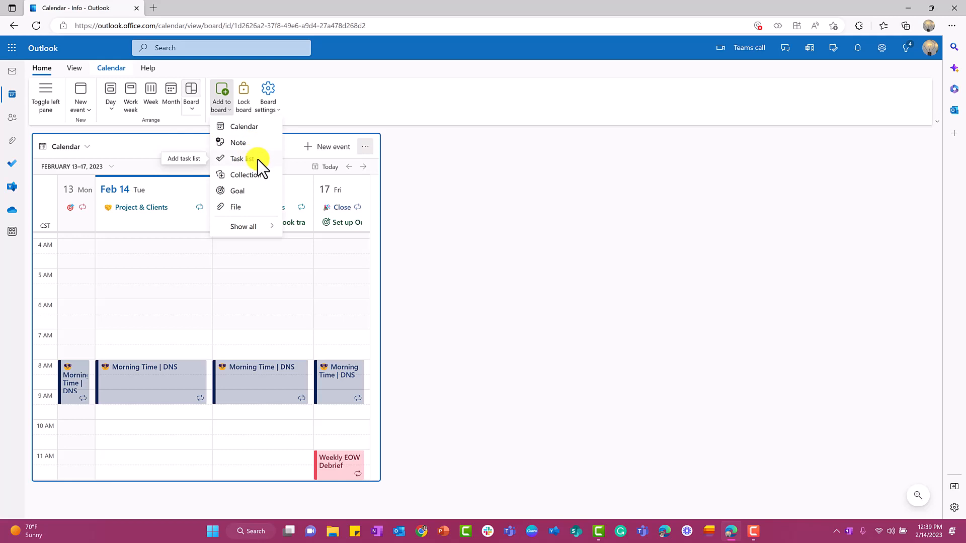
mouse_move(249, 174)
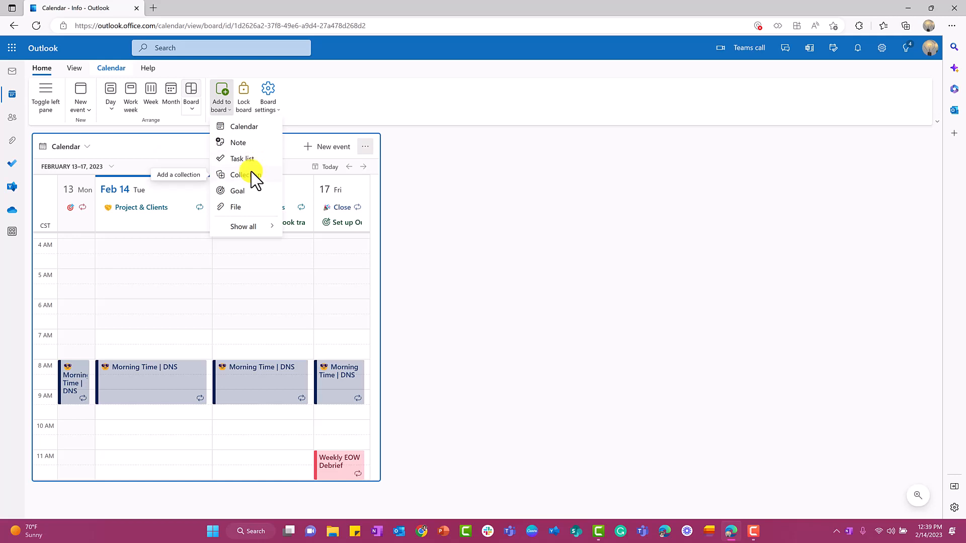
mouse_move(271, 226)
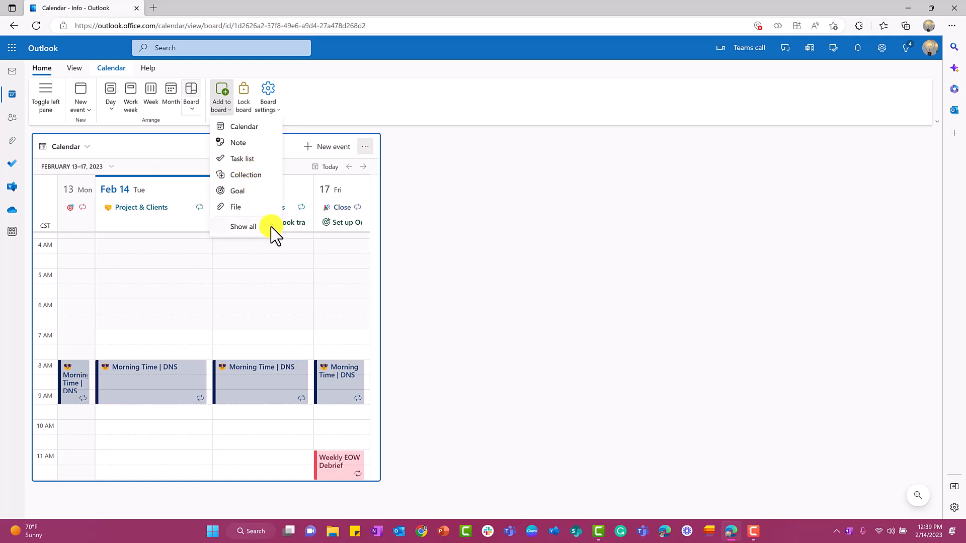
click(243, 227)
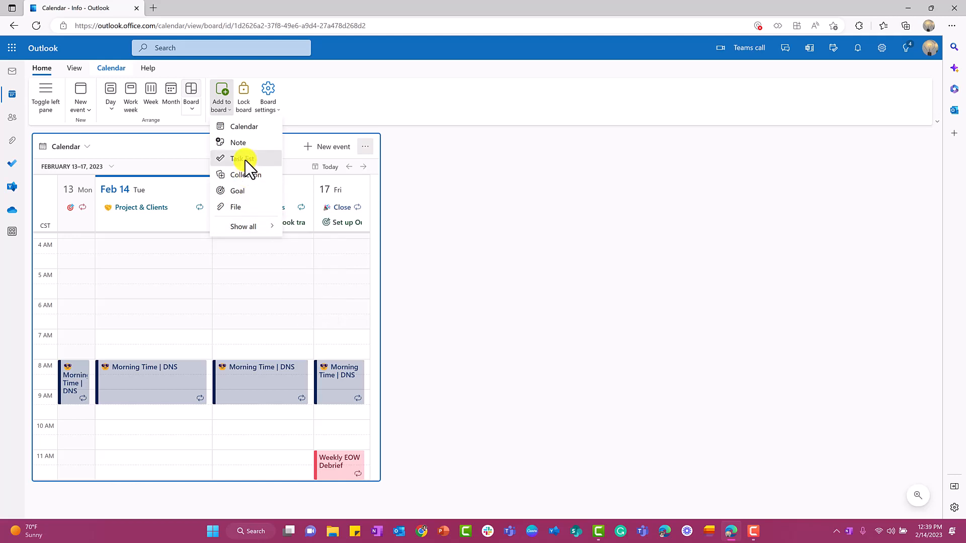
click(241, 158)
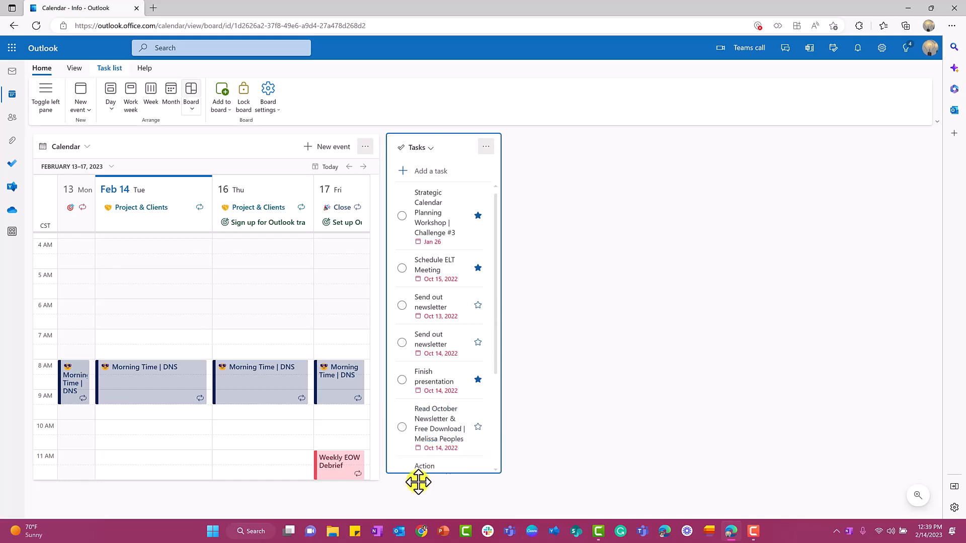
- Show Flagged Emails in the task tile and mark the Strategic Calendar Planning Workshop email completed
click(416, 147)
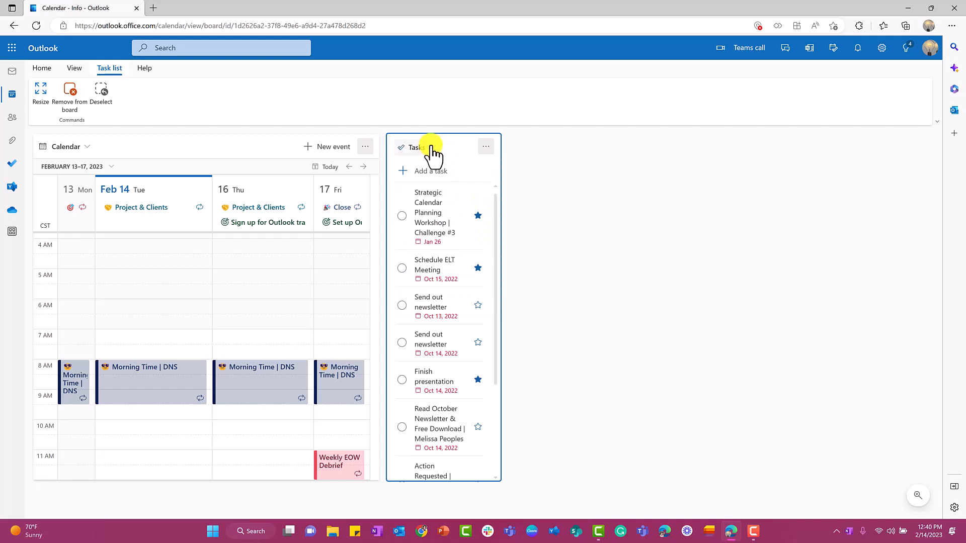
click(417, 147)
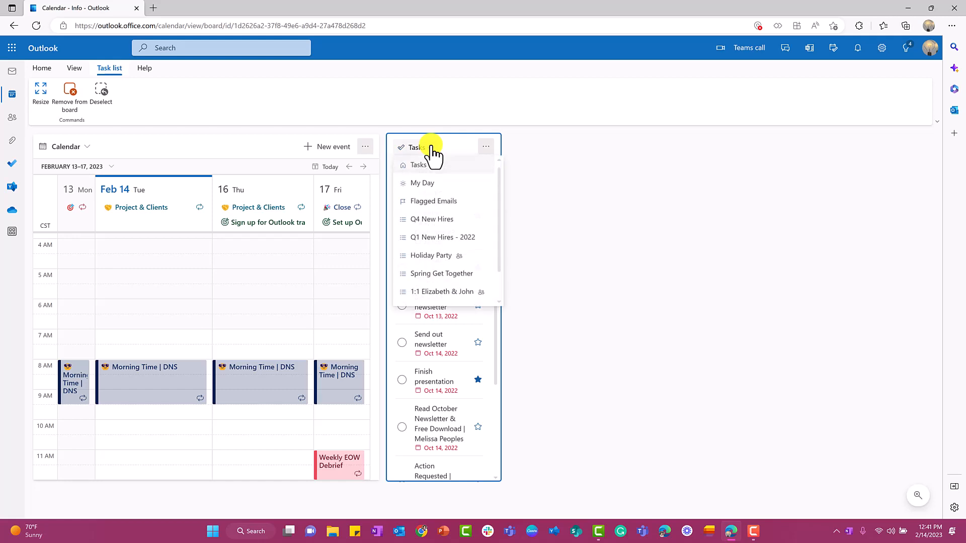
click(433, 201)
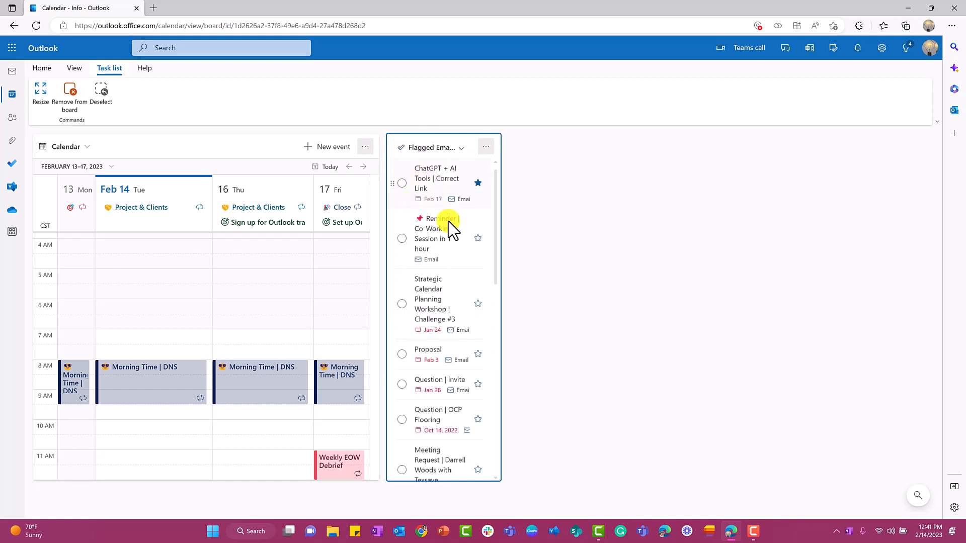
scroll(down, 3)
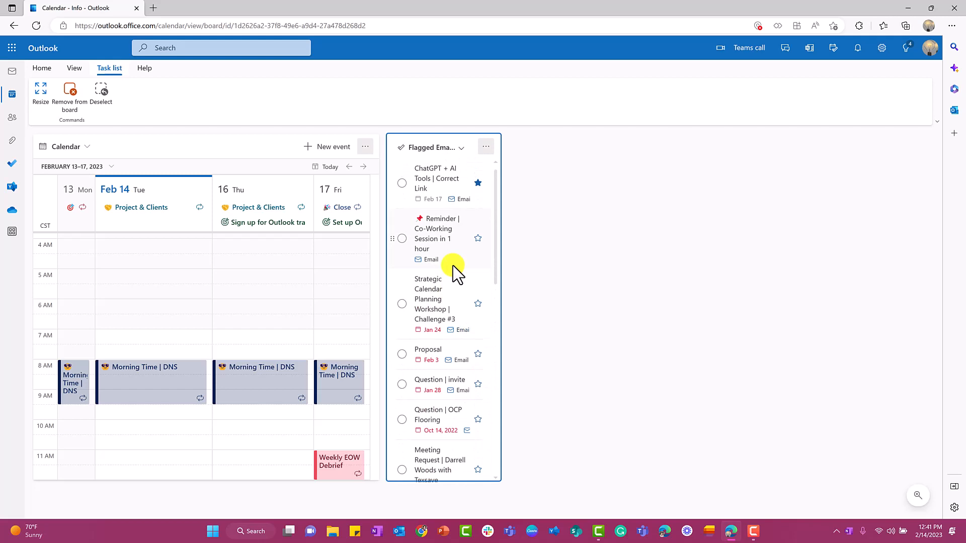
click(402, 183)
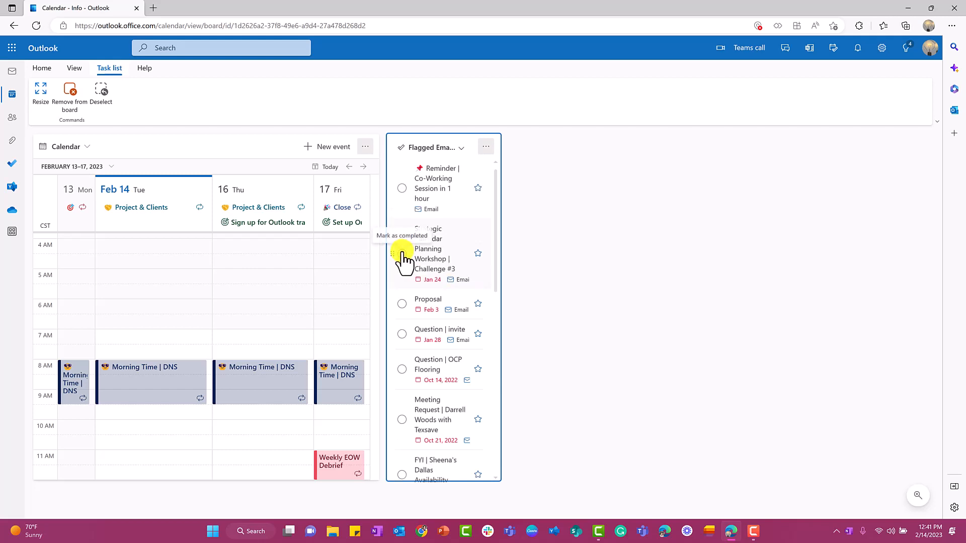
click(402, 254)
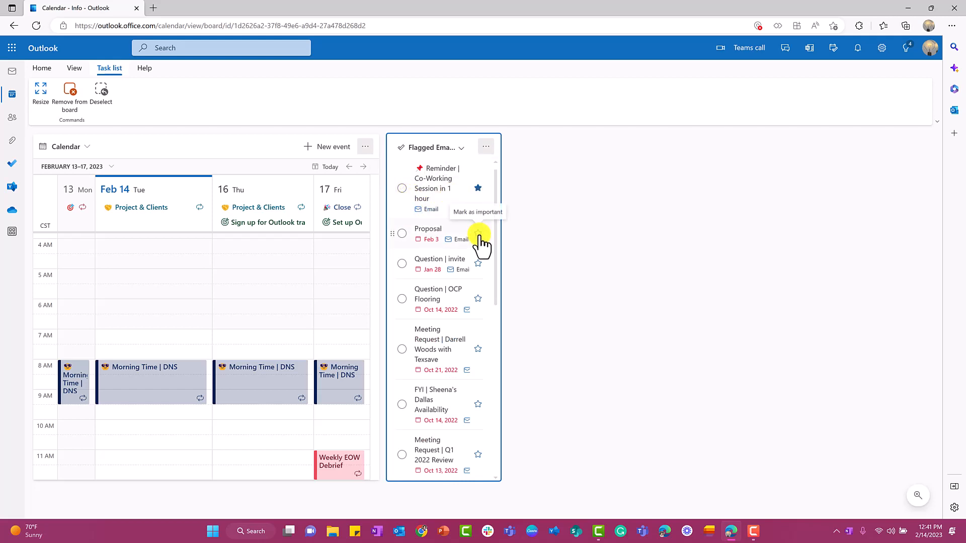
click(221, 96)
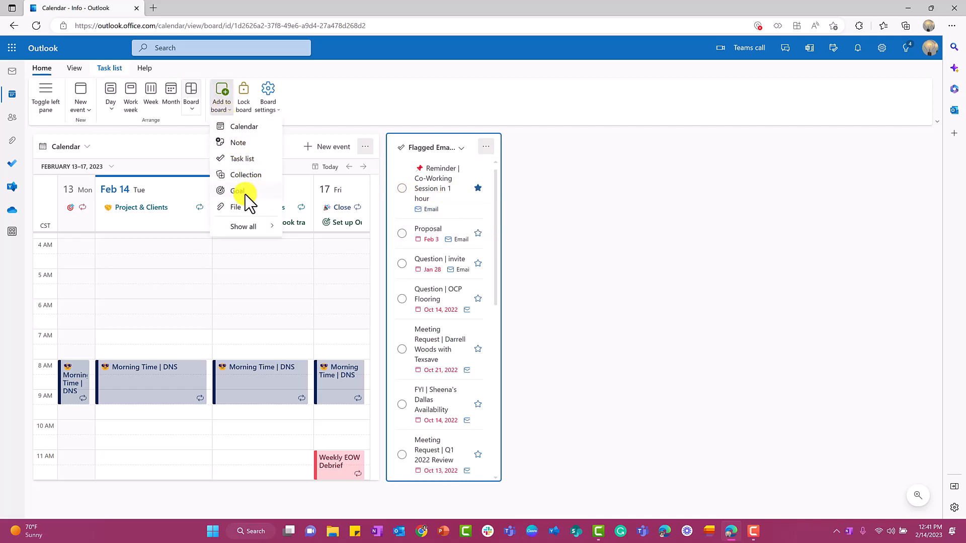
- Add the goal 'Create Outlook board view' due February 20
click(240, 191)
text(Create Outlook board view)
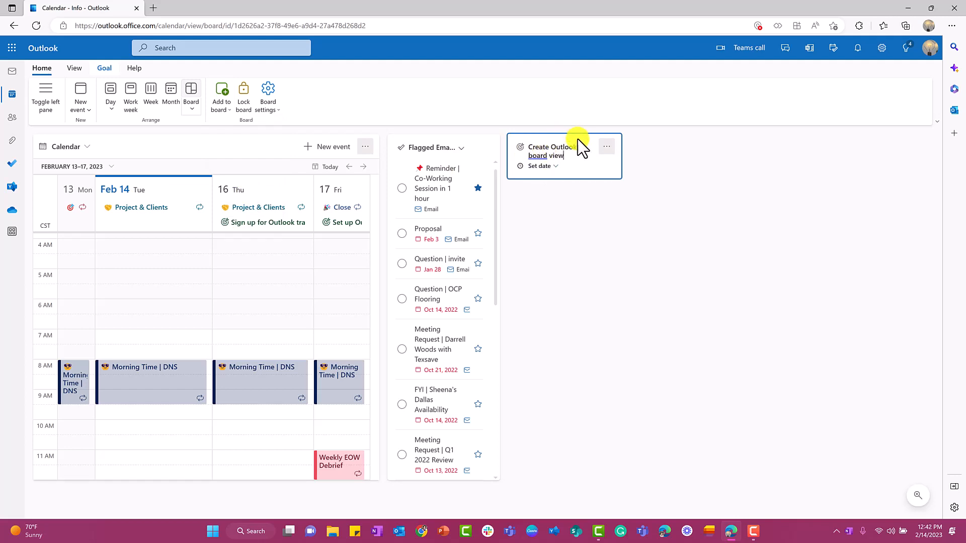
click(538, 166)
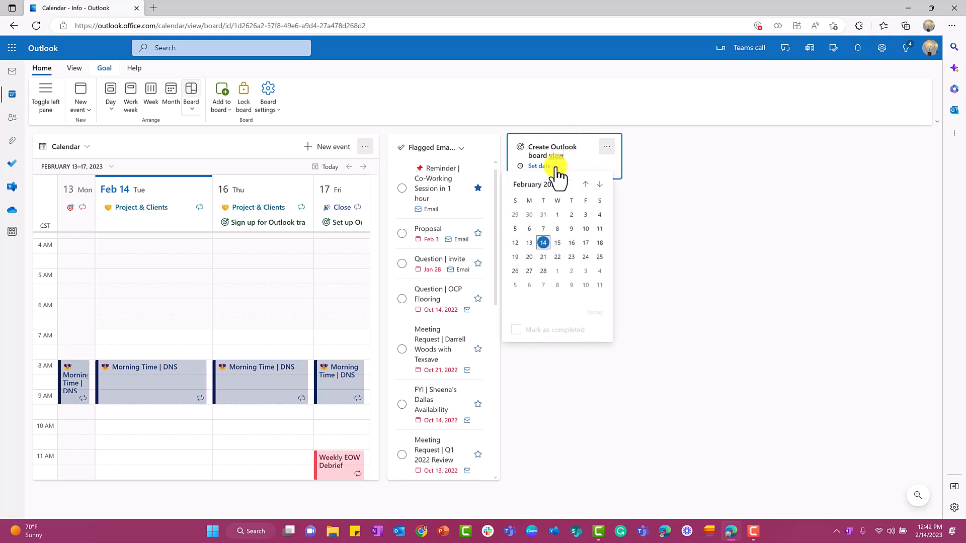
mouse_move(533, 265)
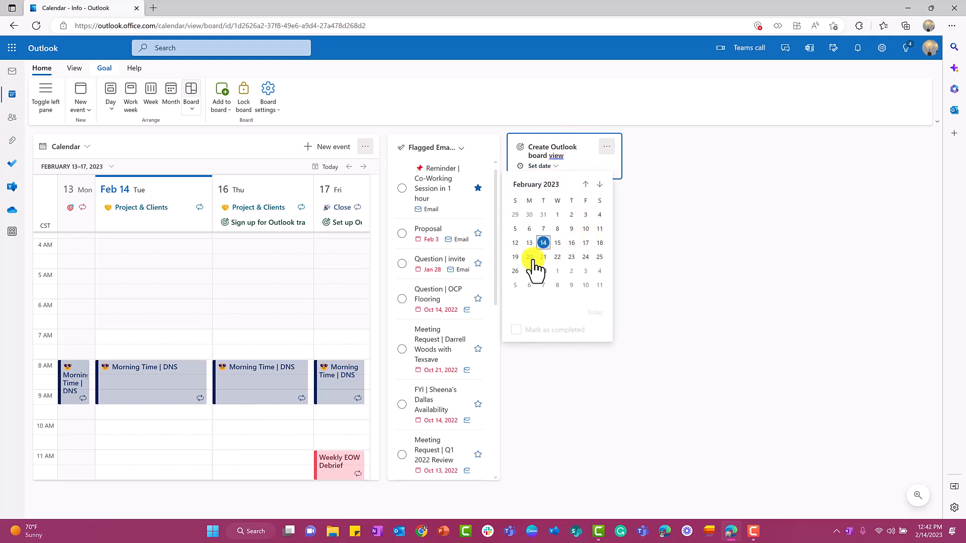
click(528, 256)
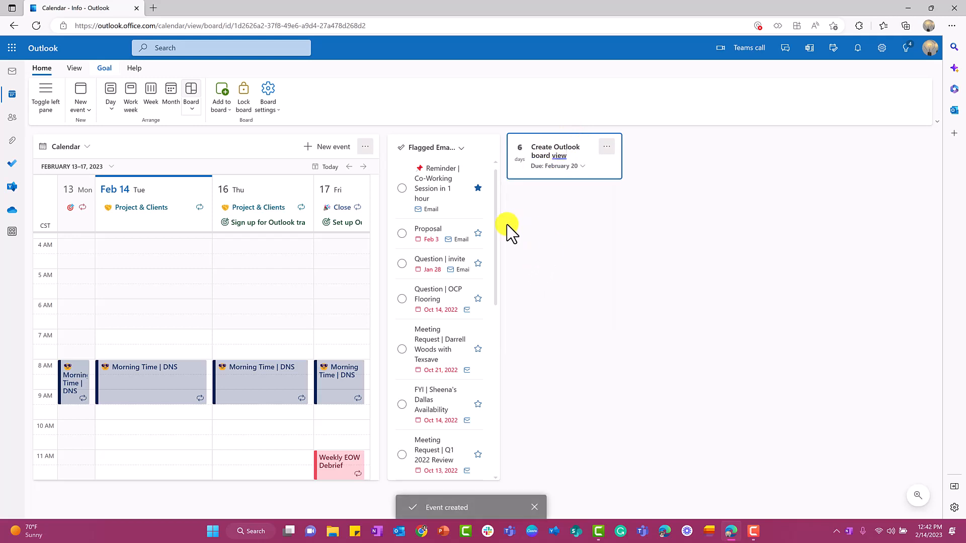
mouse_move(222, 98)
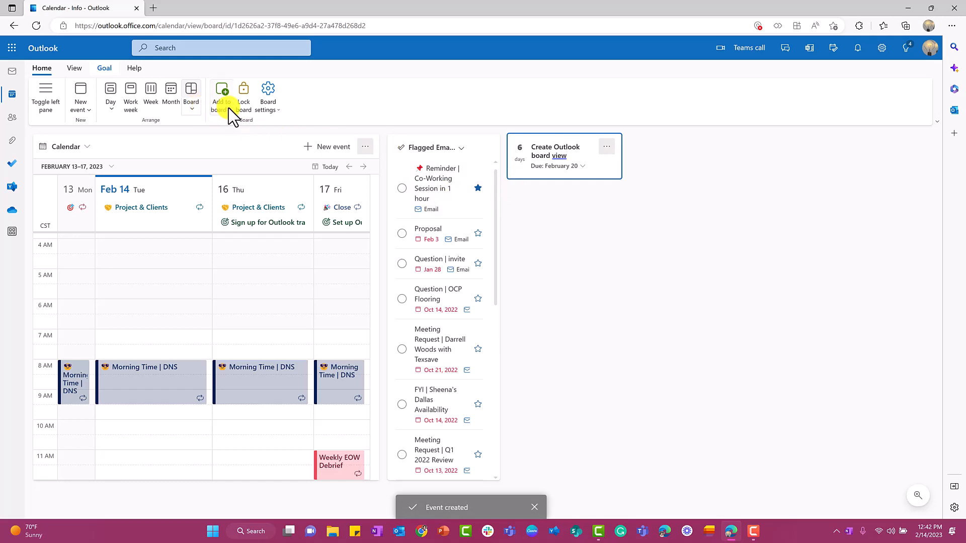
- Add the goal 'Sign up for Outlook training' due February 17 and place it below the first goal
click(220, 96)
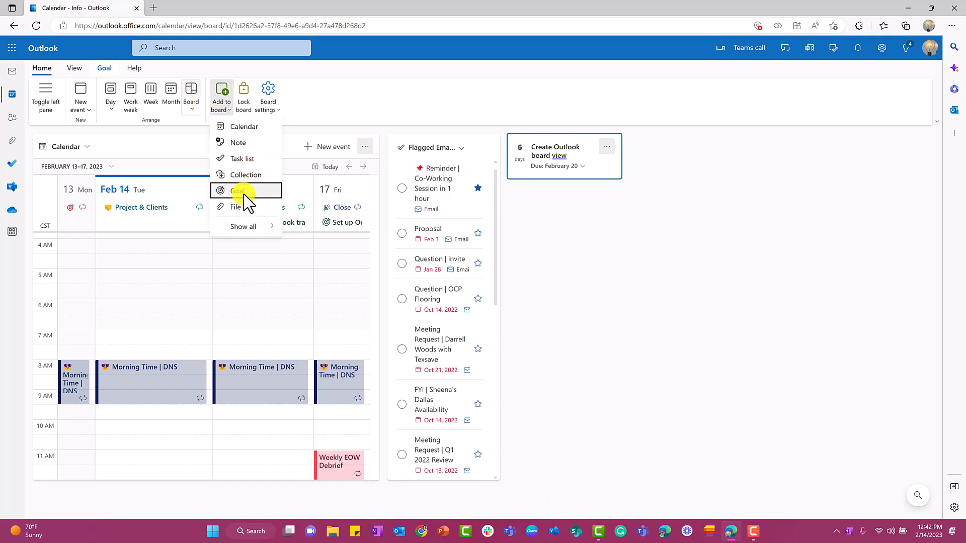
click(241, 190)
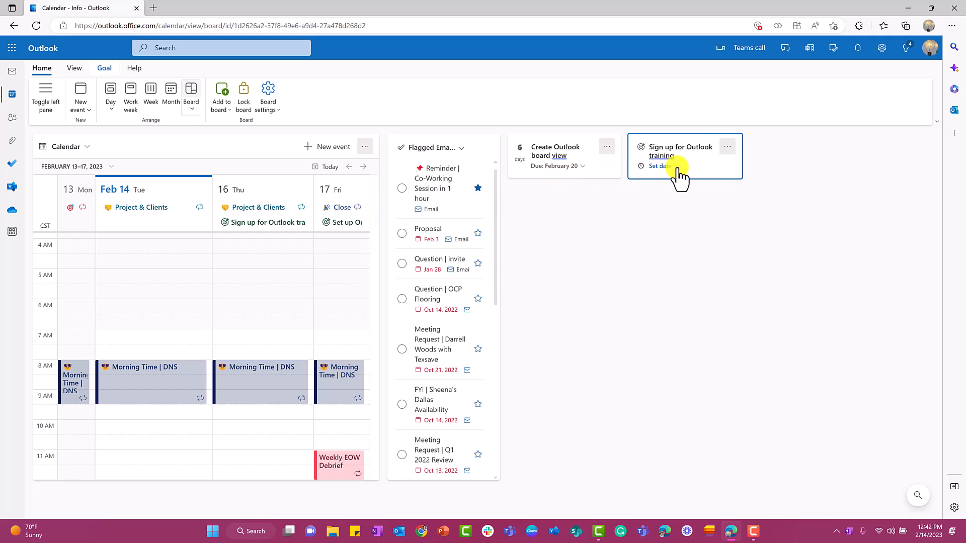
click(655, 166)
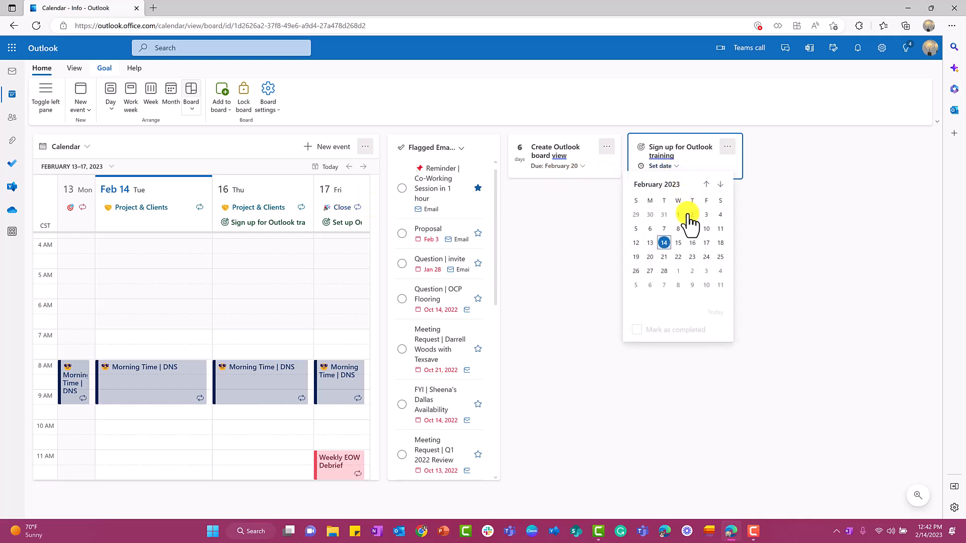
click(706, 243)
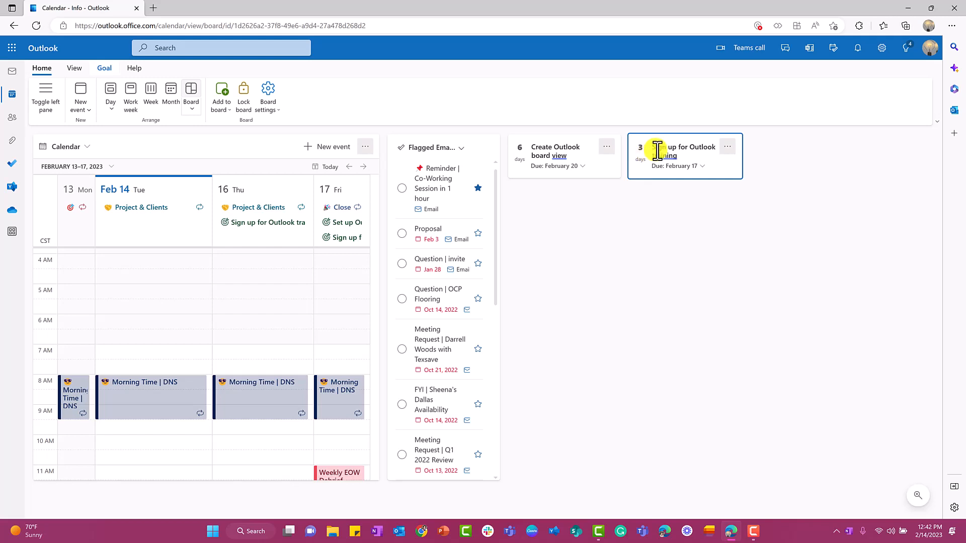
drag(685, 155, 604, 212)
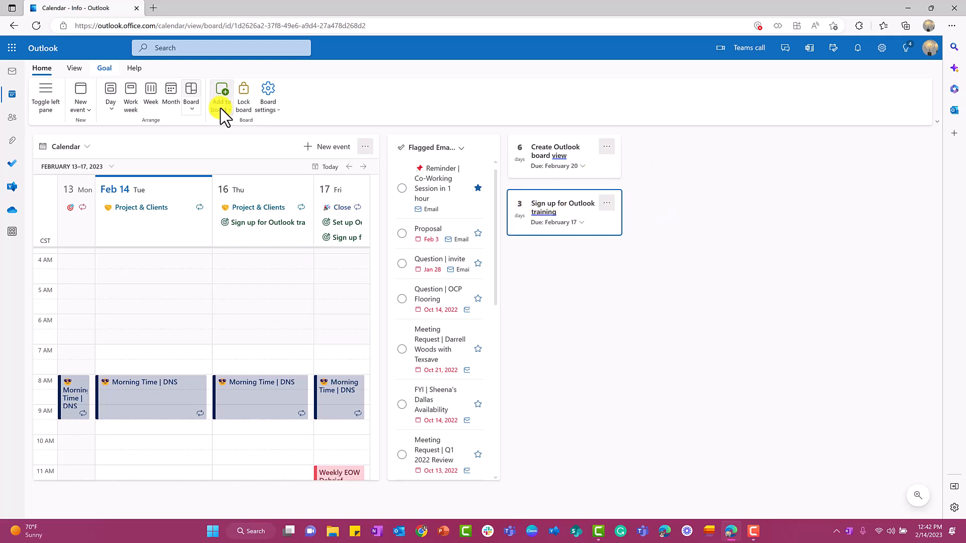
click(220, 98)
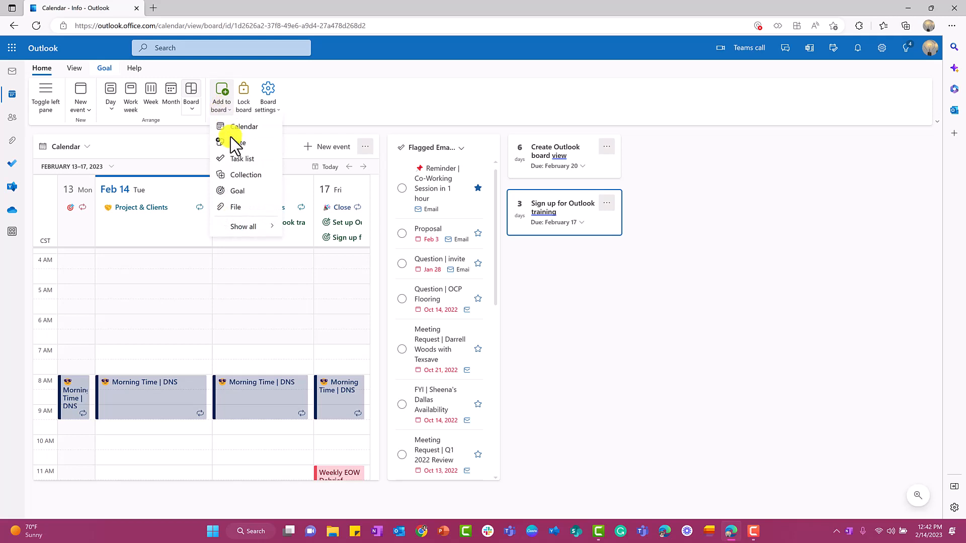
mouse_move(246, 216)
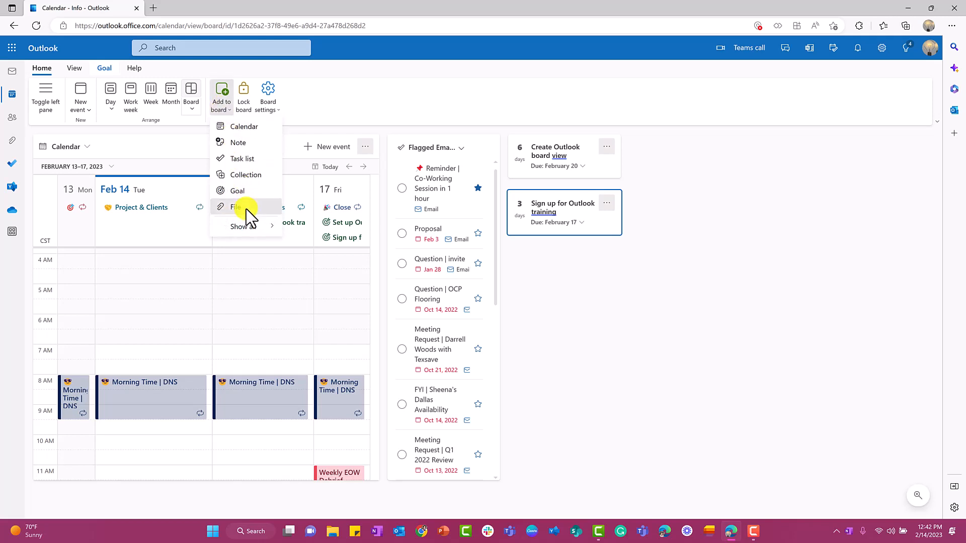
- Add the two TAP .ppsx presentations from Recent files as board tiles
click(237, 207)
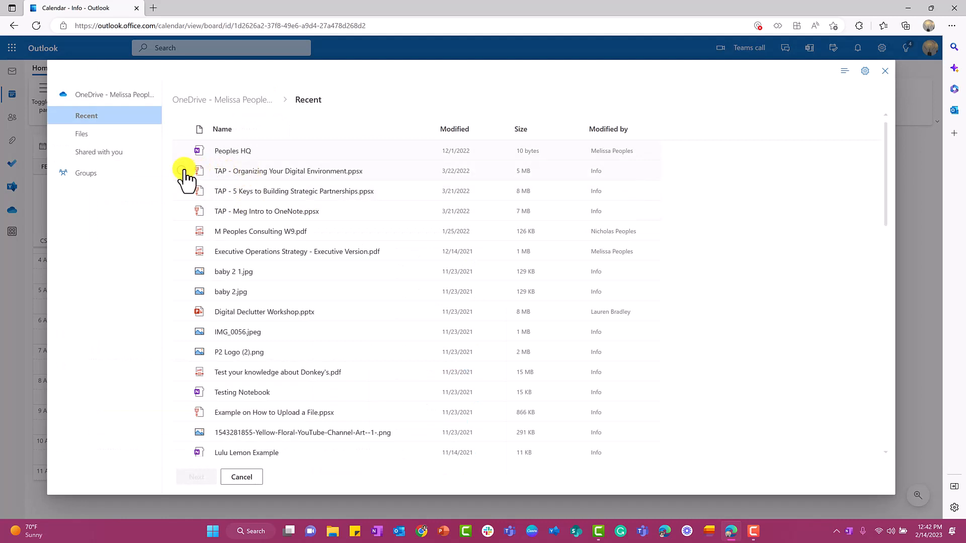
click(181, 171)
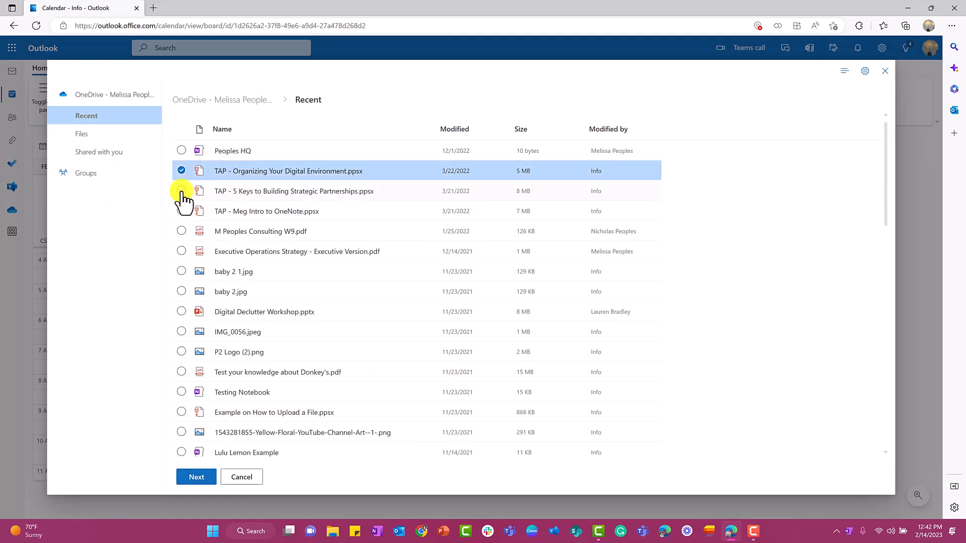
click(181, 190)
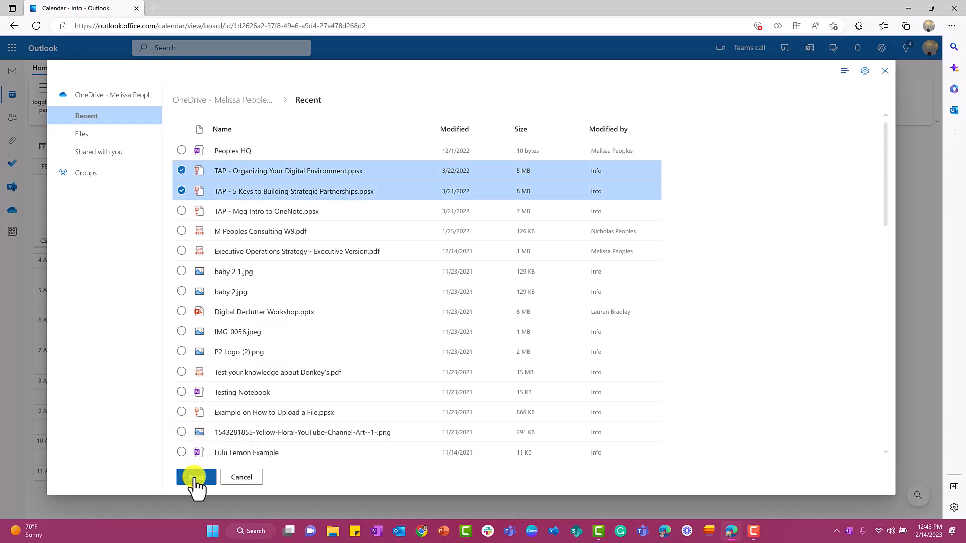
click(196, 477)
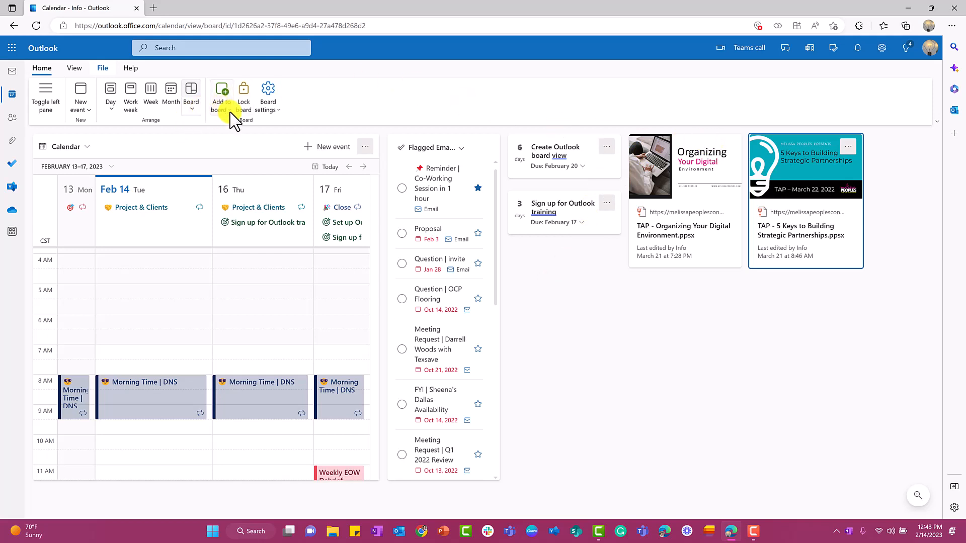
- Create a new collection named 'All Hands Prep' for the presentation files
click(221, 96)
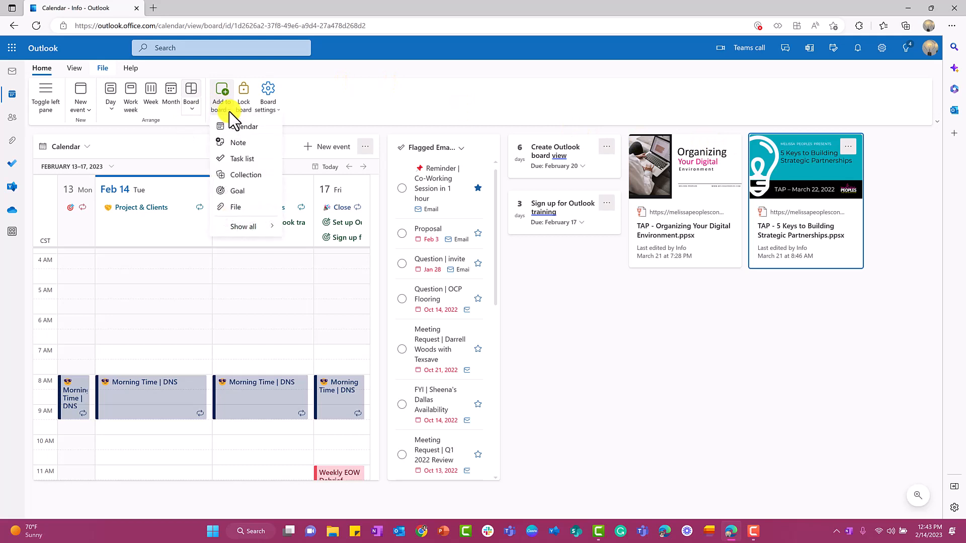
mouse_move(237, 174)
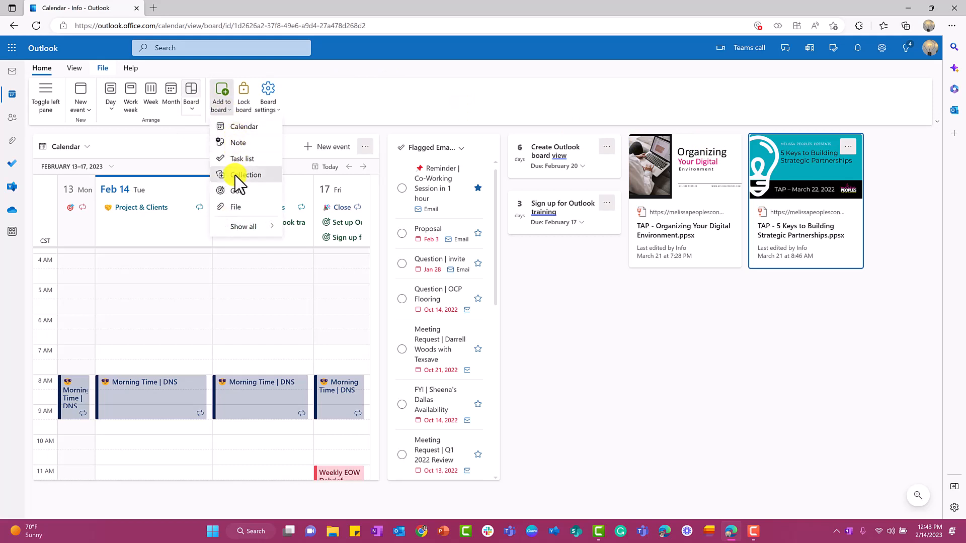
click(246, 174)
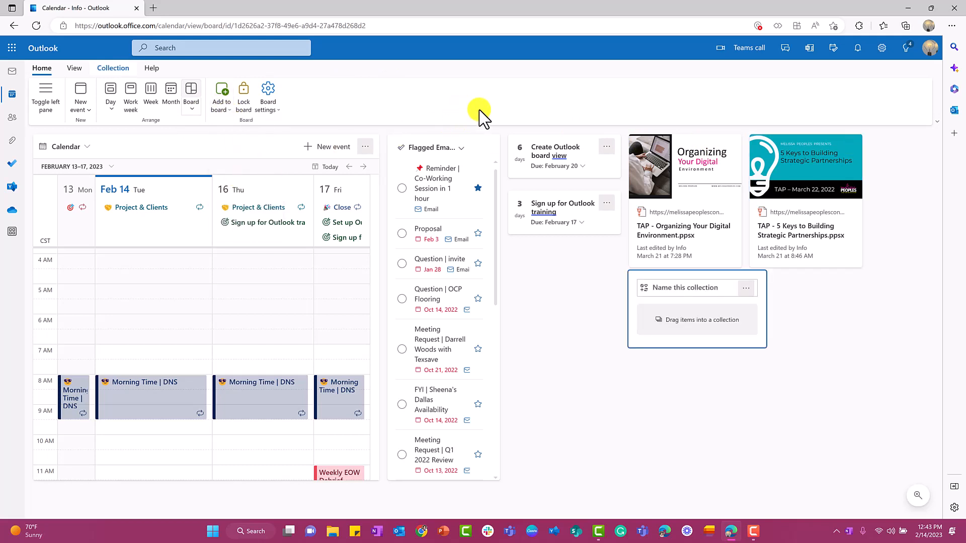
text(A)
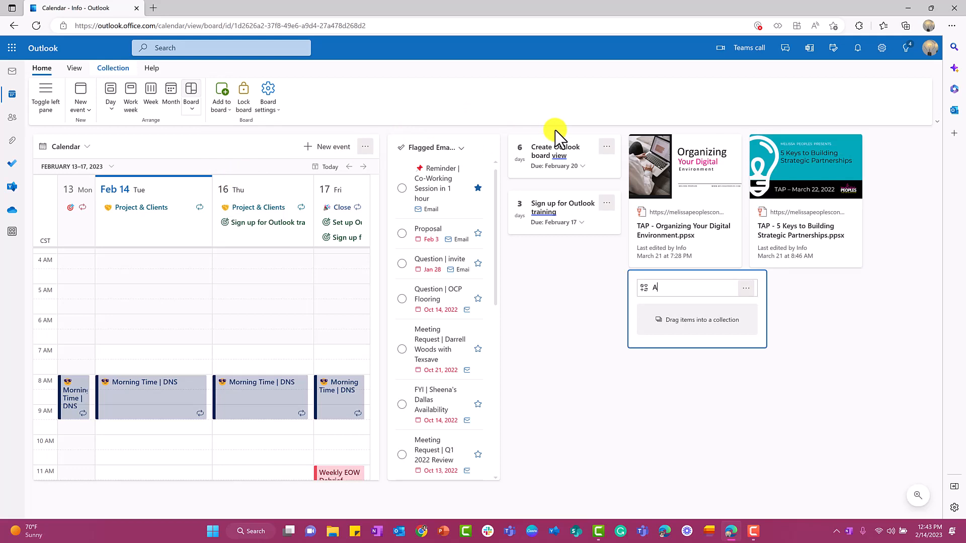
text(ll Hands Prep)
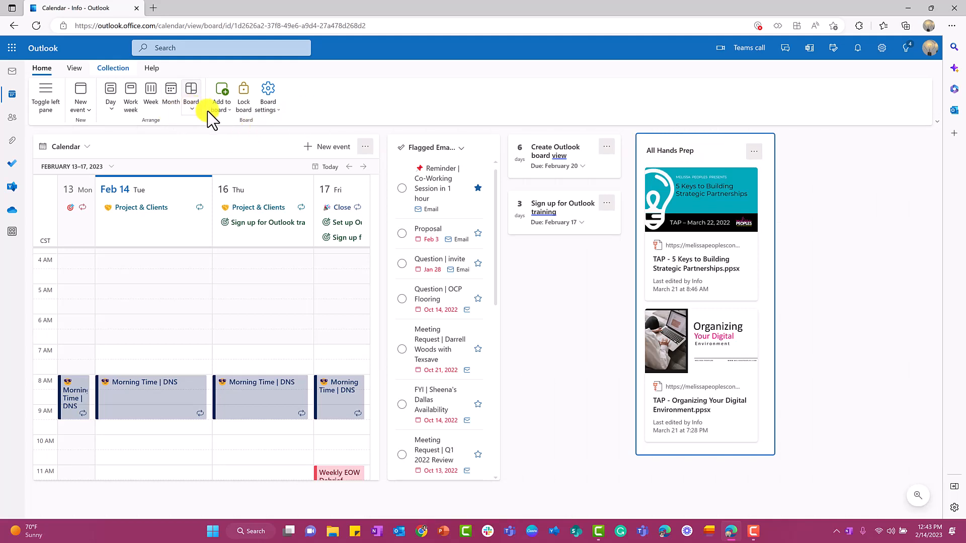
- Create the 'Weekly Goals' collection with a target emoji and move the goals into it
click(220, 97)
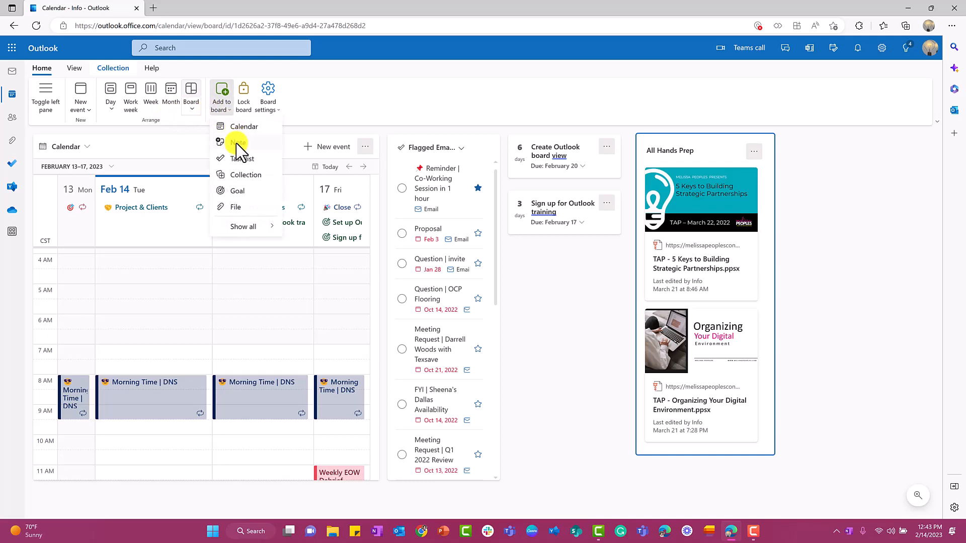
click(235, 174)
text(bul)
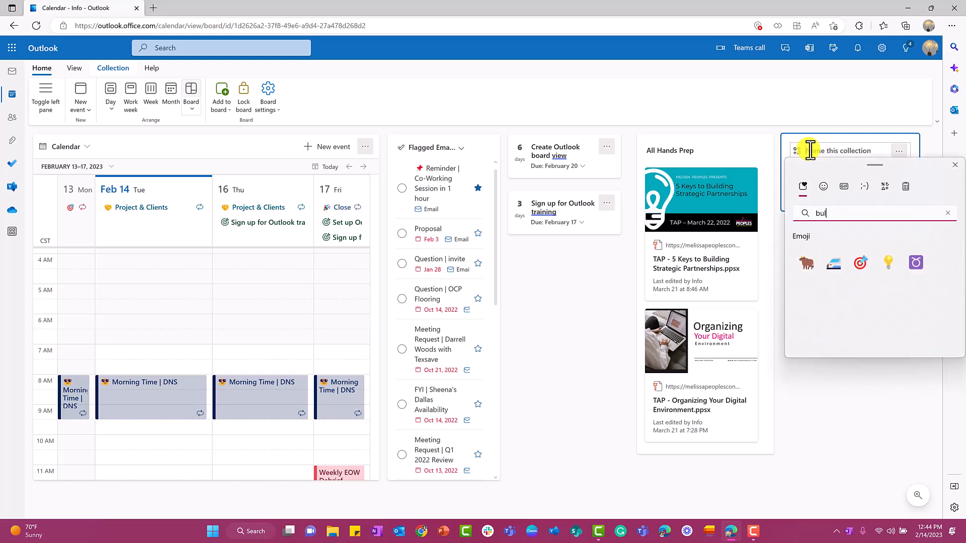
click(860, 263)
text(Weekly Goals)
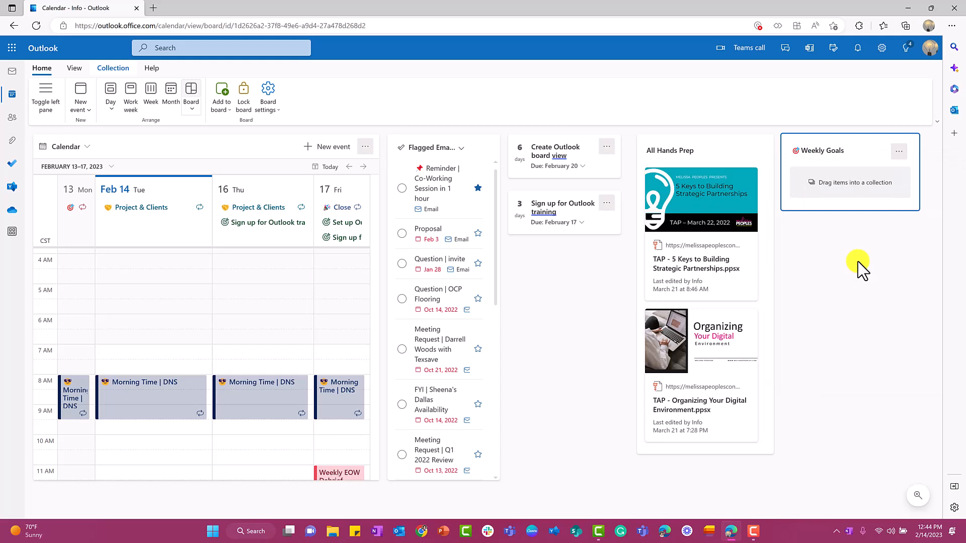
mouse_move(636, 233)
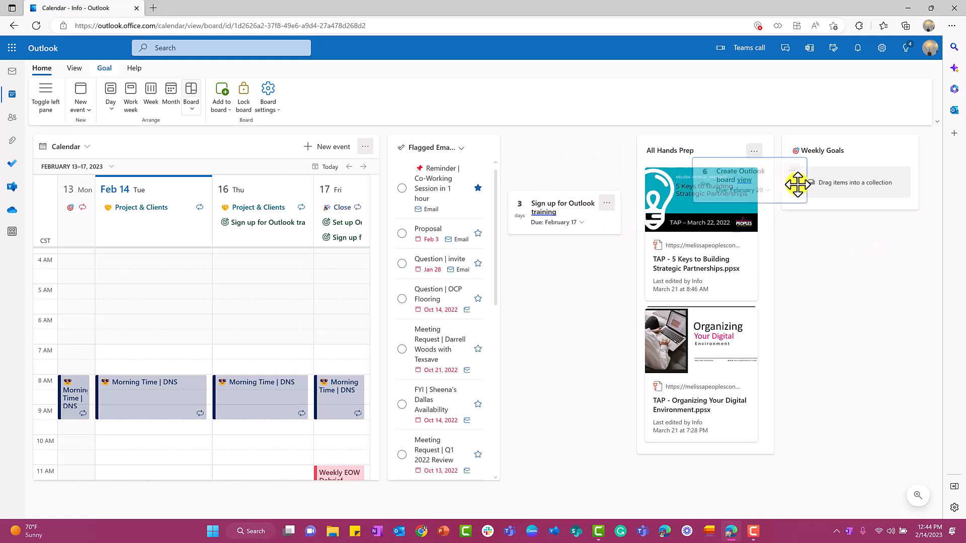
drag(730, 179, 846, 197)
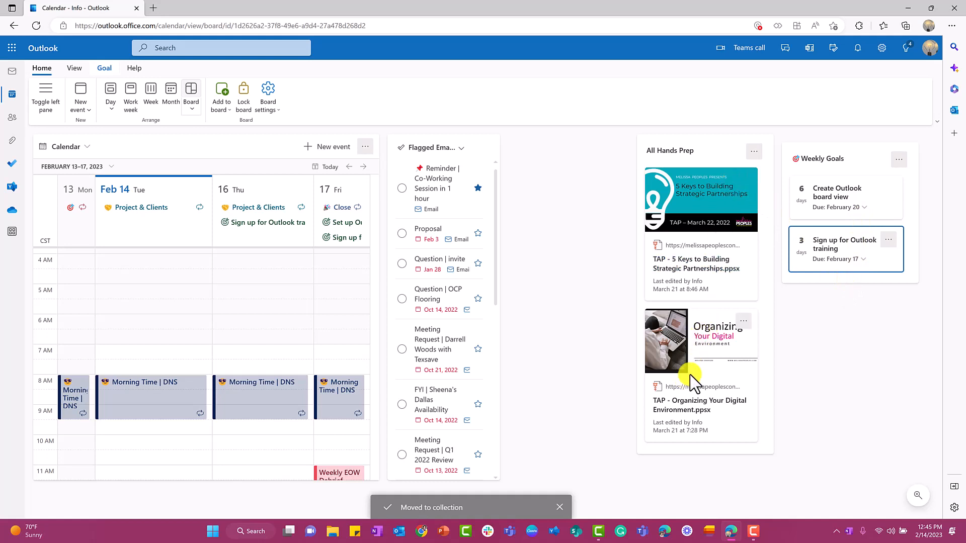
mouse_move(215, 127)
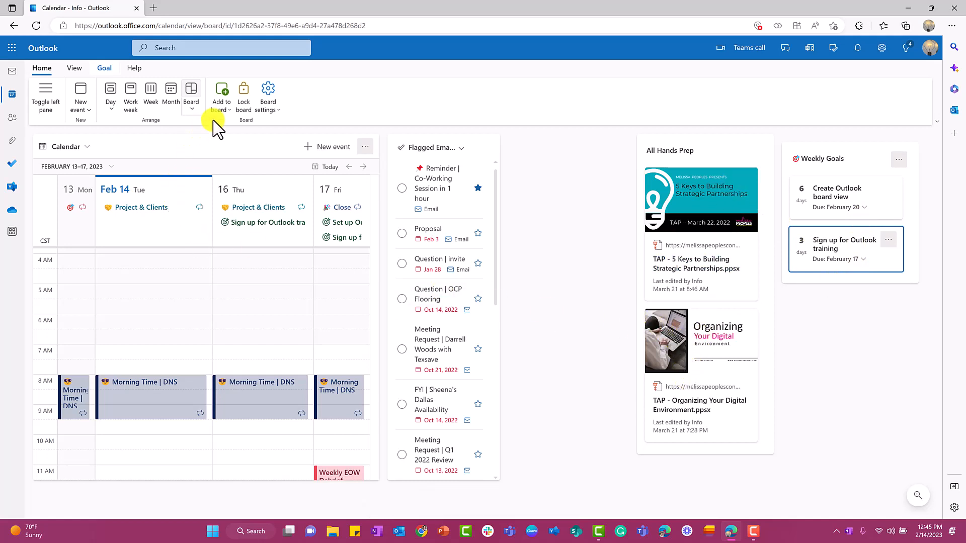
- Add a note, stretch it taller and recolour it green as 'Executive Summary'
click(220, 95)
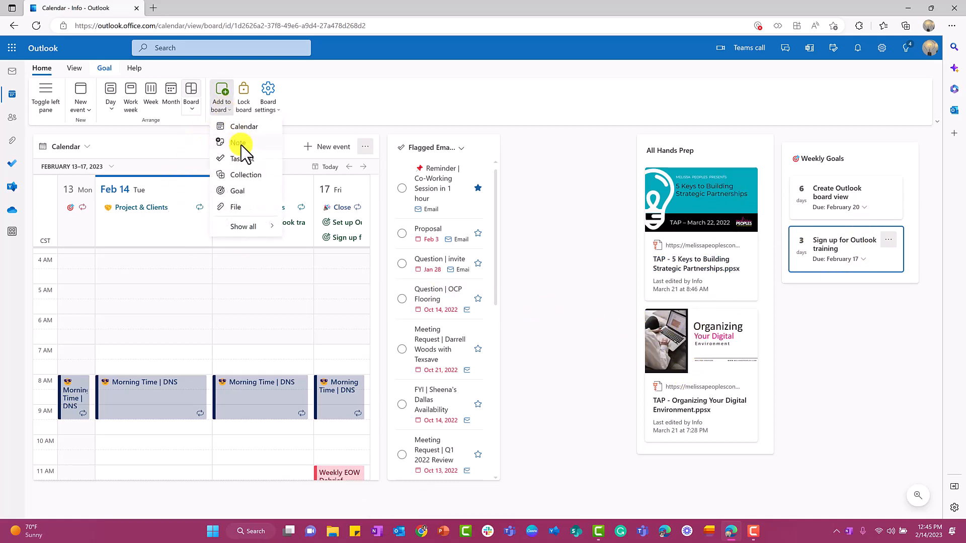
mouse_move(239, 142)
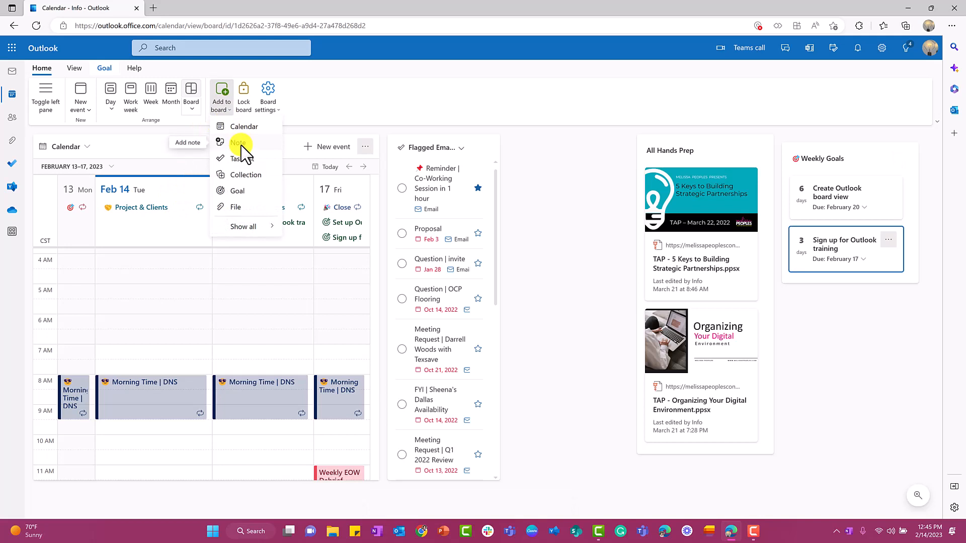
click(238, 142)
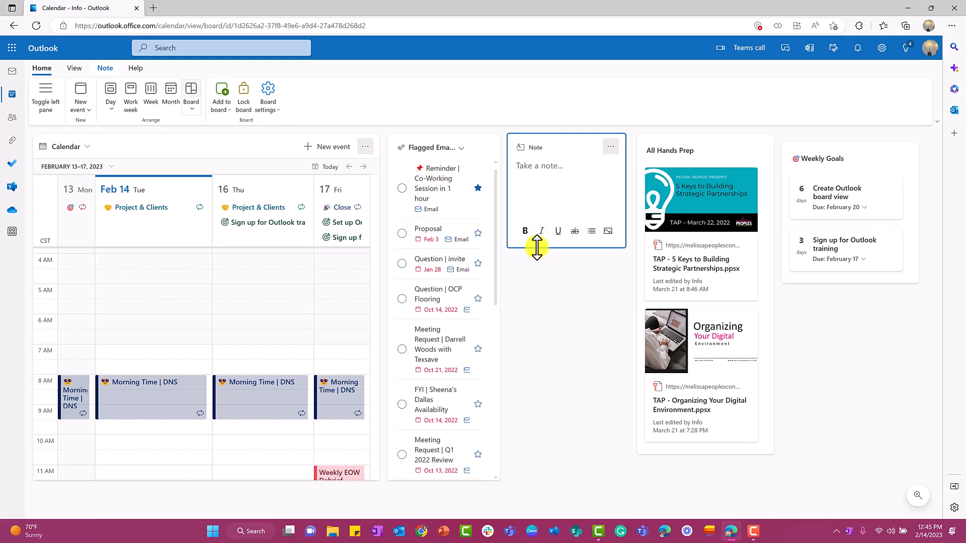
drag(536, 247, 528, 475)
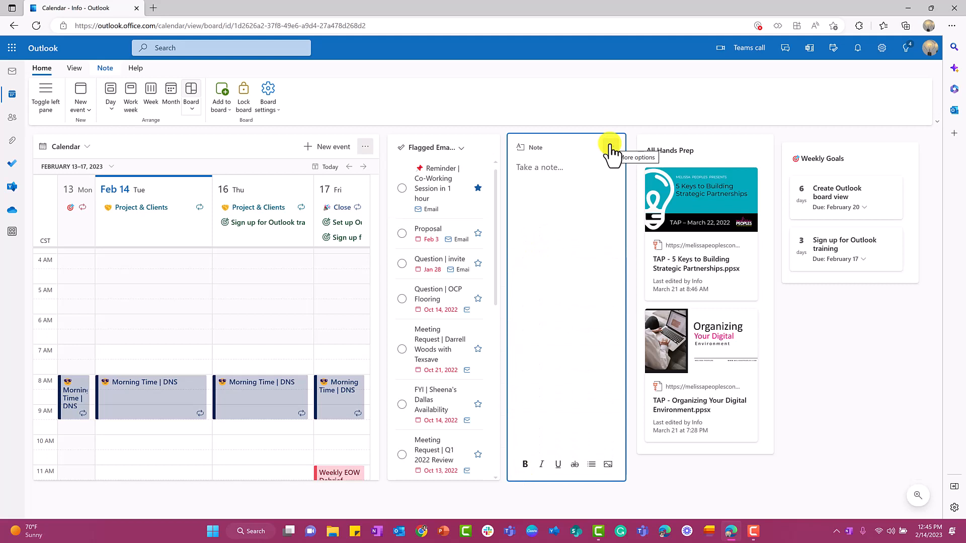
mouse_move(612, 153)
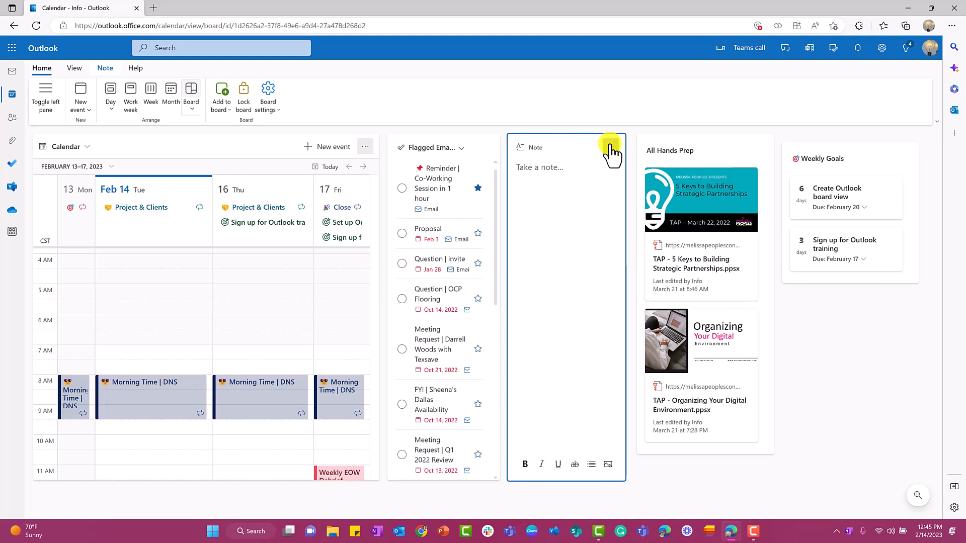
click(611, 147)
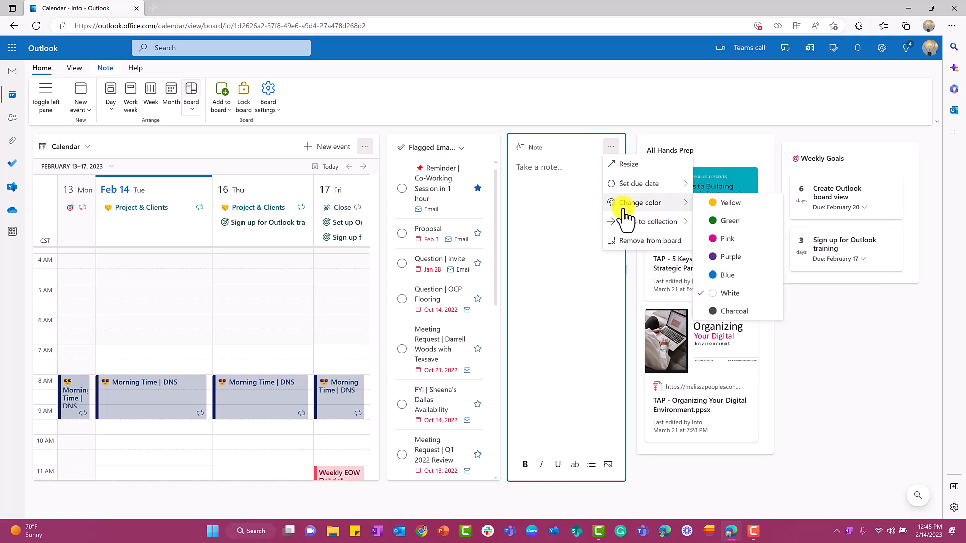
click(728, 220)
text(Executive Summary)
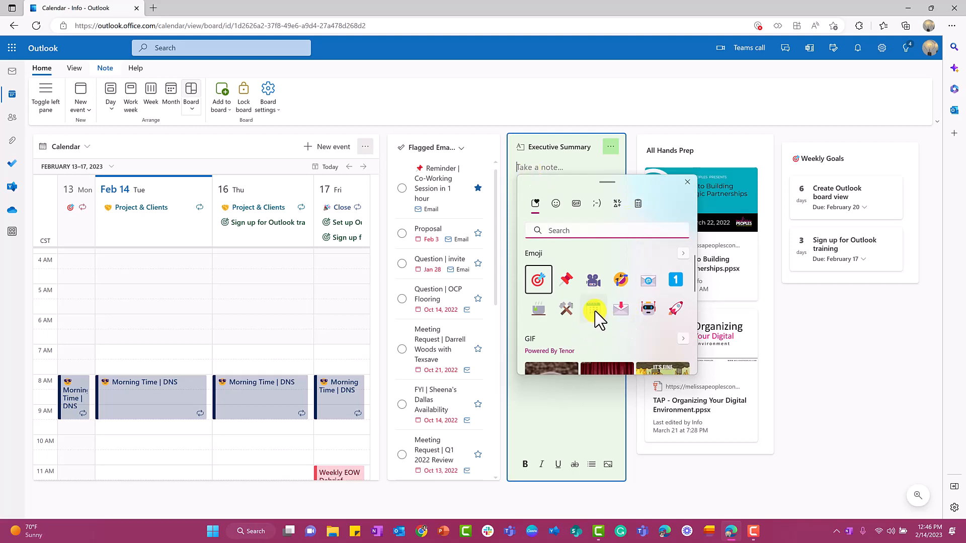
- Write an emoji-led 'Meeting Update' heading, bulleted updates and an FYI Notes line
click(594, 308)
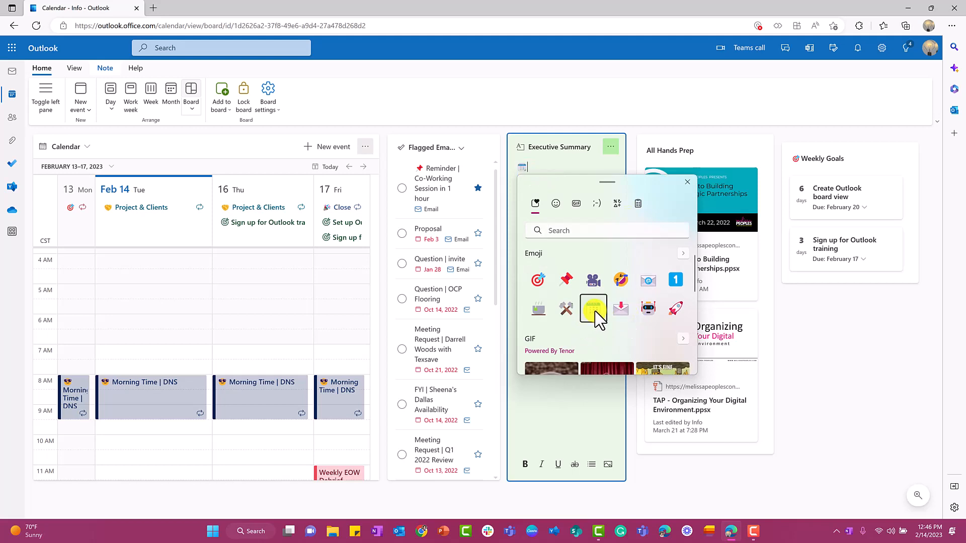
text(Meeting U)
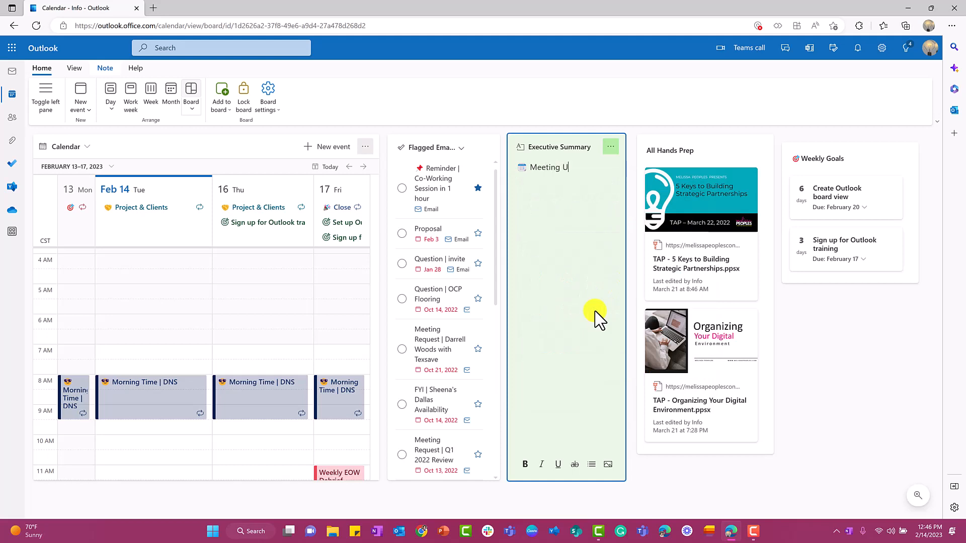
text(pdate)
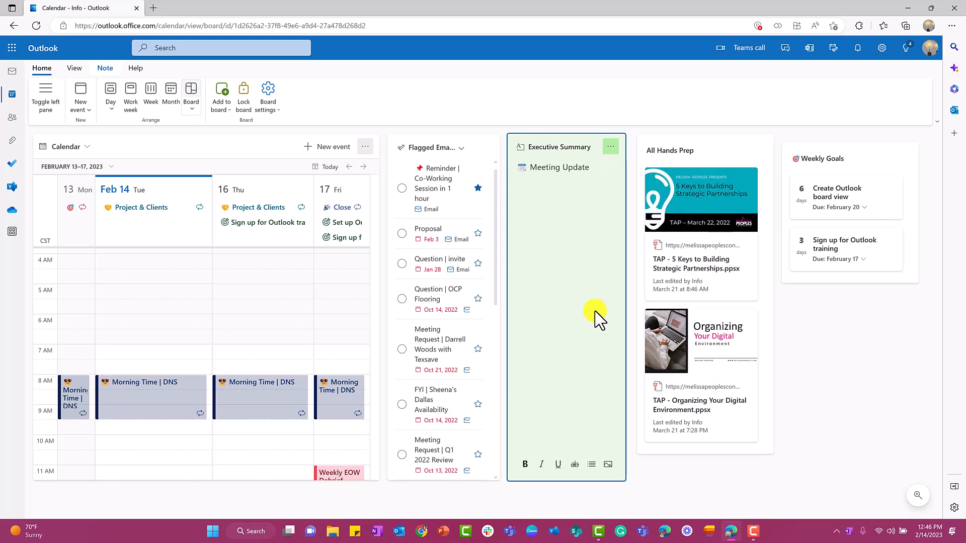
click(590, 464)
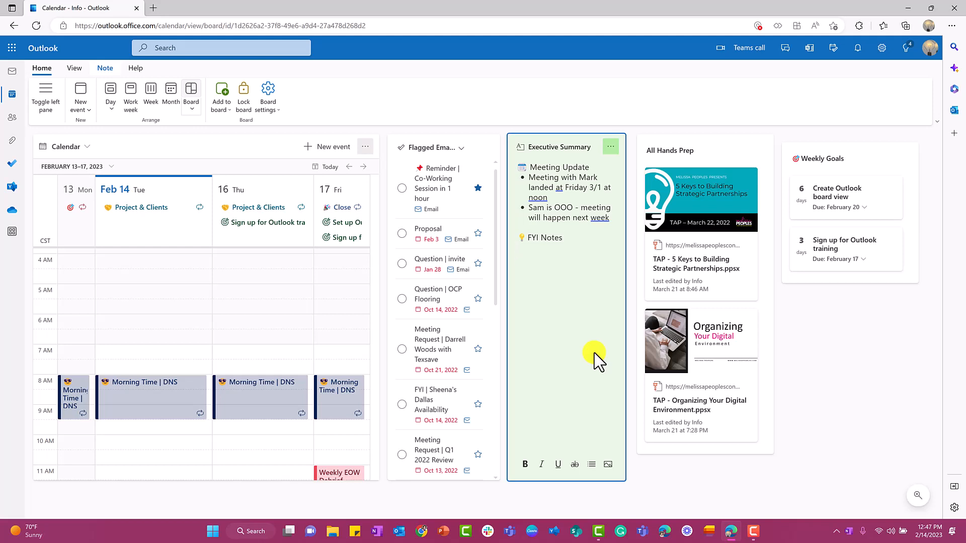
click(516, 257)
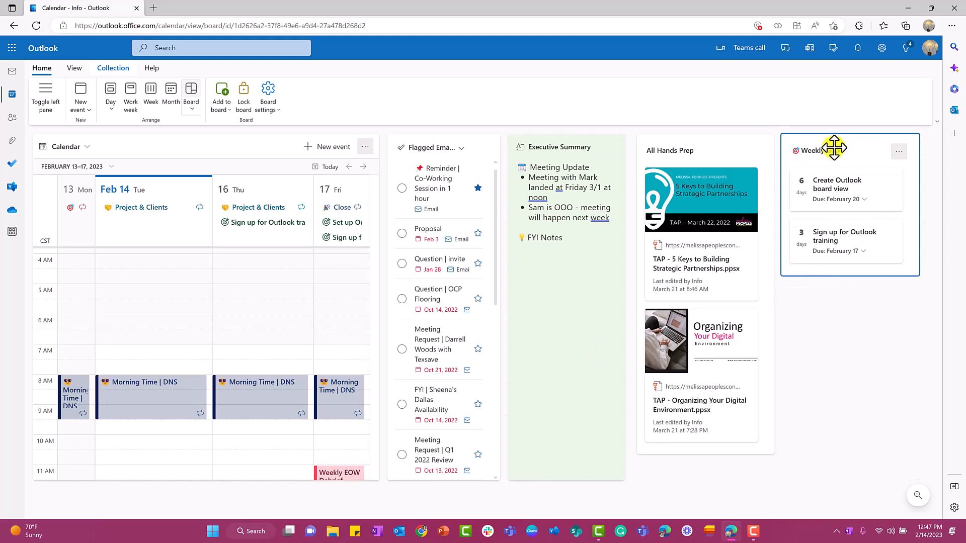
mouse_move(836, 319)
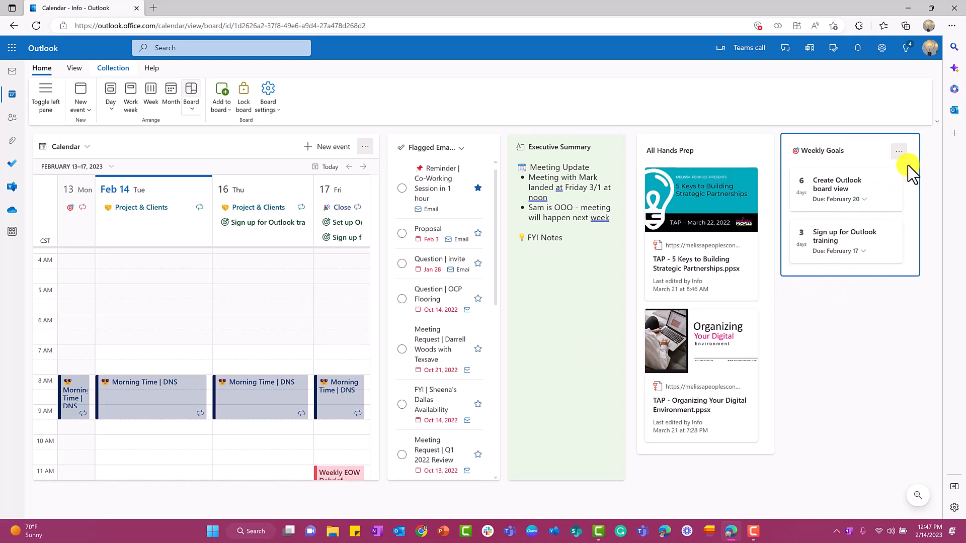
- Colour the Weekly Goals collection yellow and set its due date to February 17
click(898, 151)
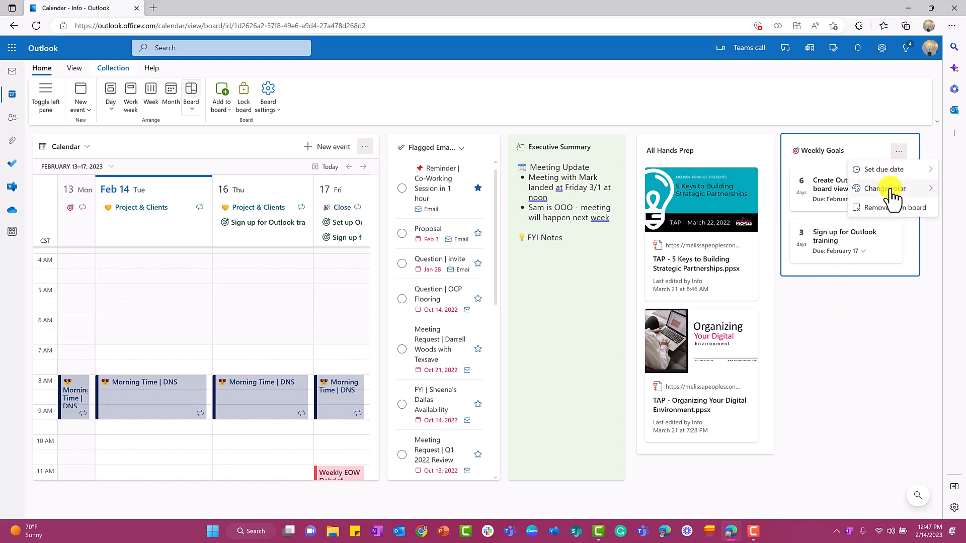
click(884, 189)
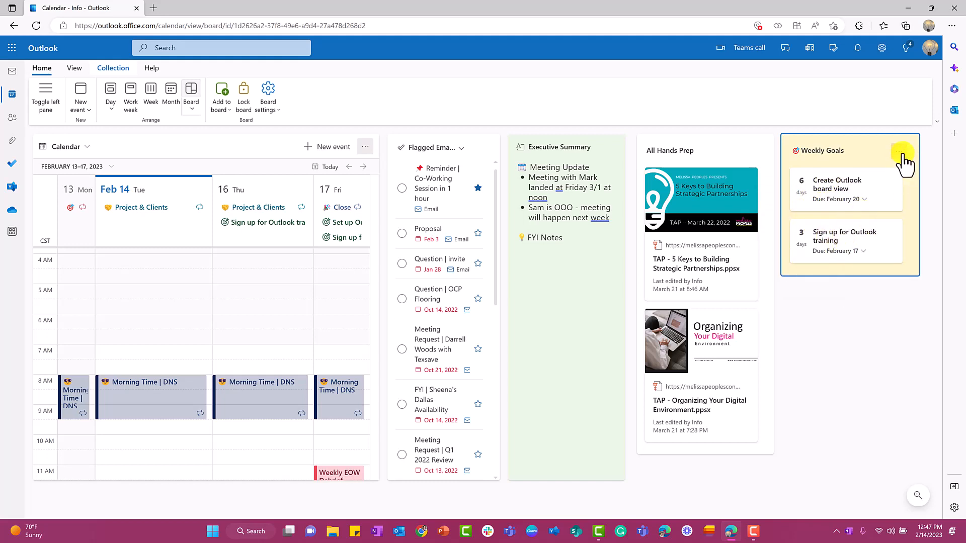
click(905, 151)
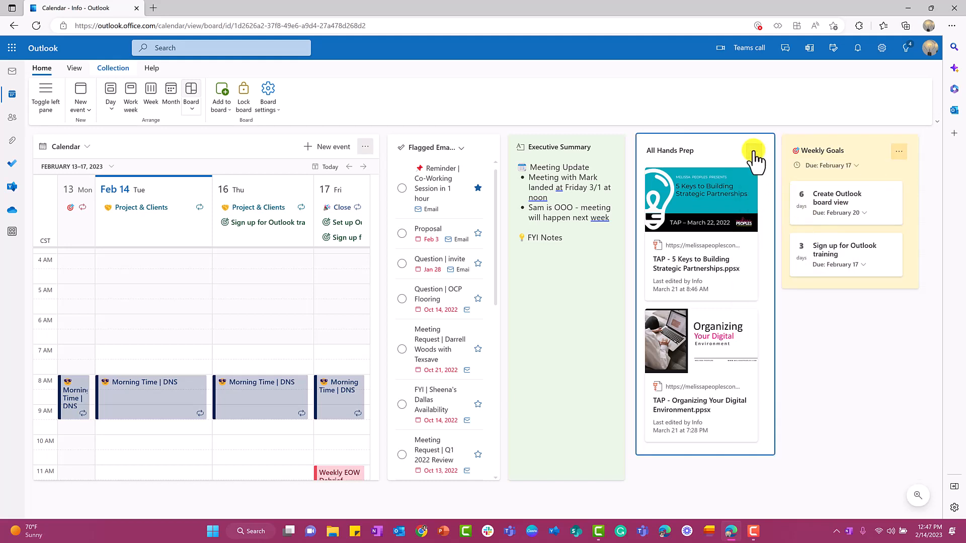
- Set the All Hands Prep collection's due date to February 28
click(754, 151)
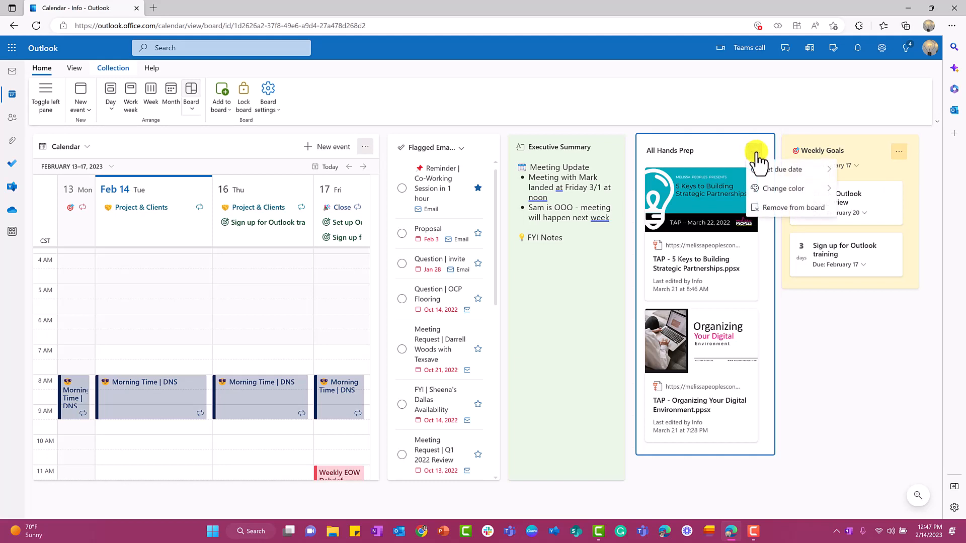
click(785, 169)
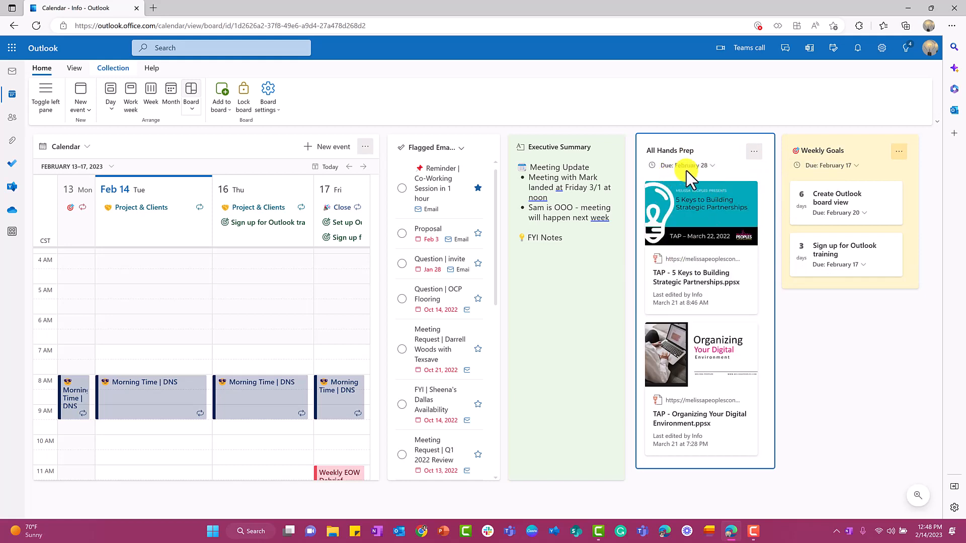
click(73, 67)
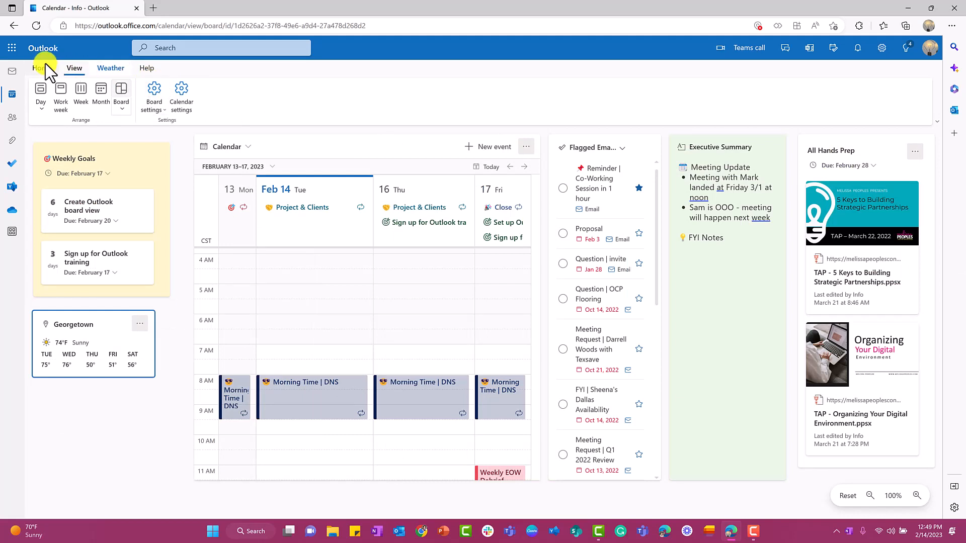
- Lock the board from the Home ribbon so the arranged layout stays fixed
click(41, 68)
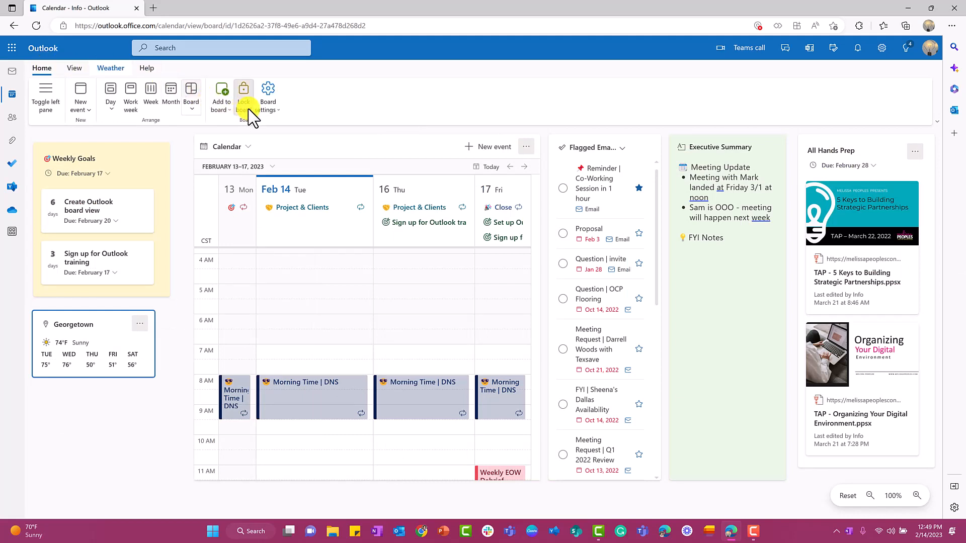
click(244, 99)
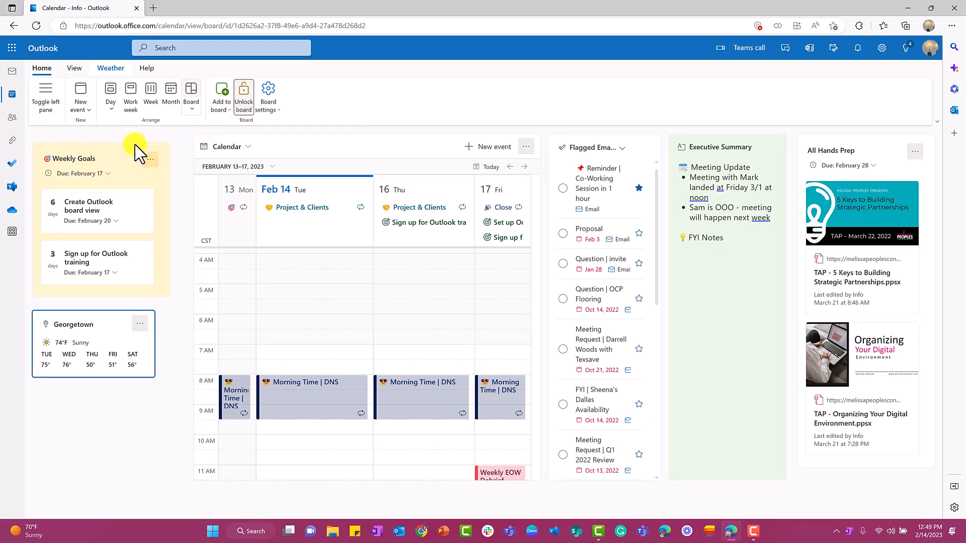